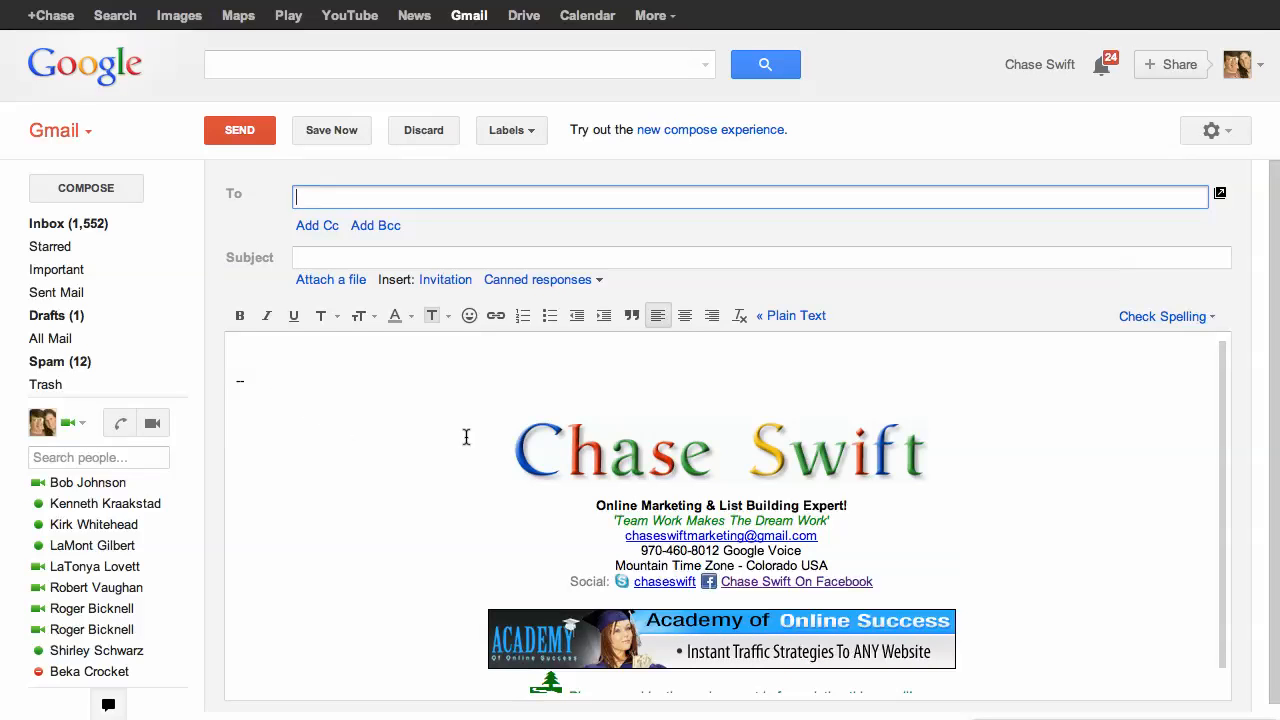
Discard the current draft and start a new message that shows the name signature.
left_click(720, 450)
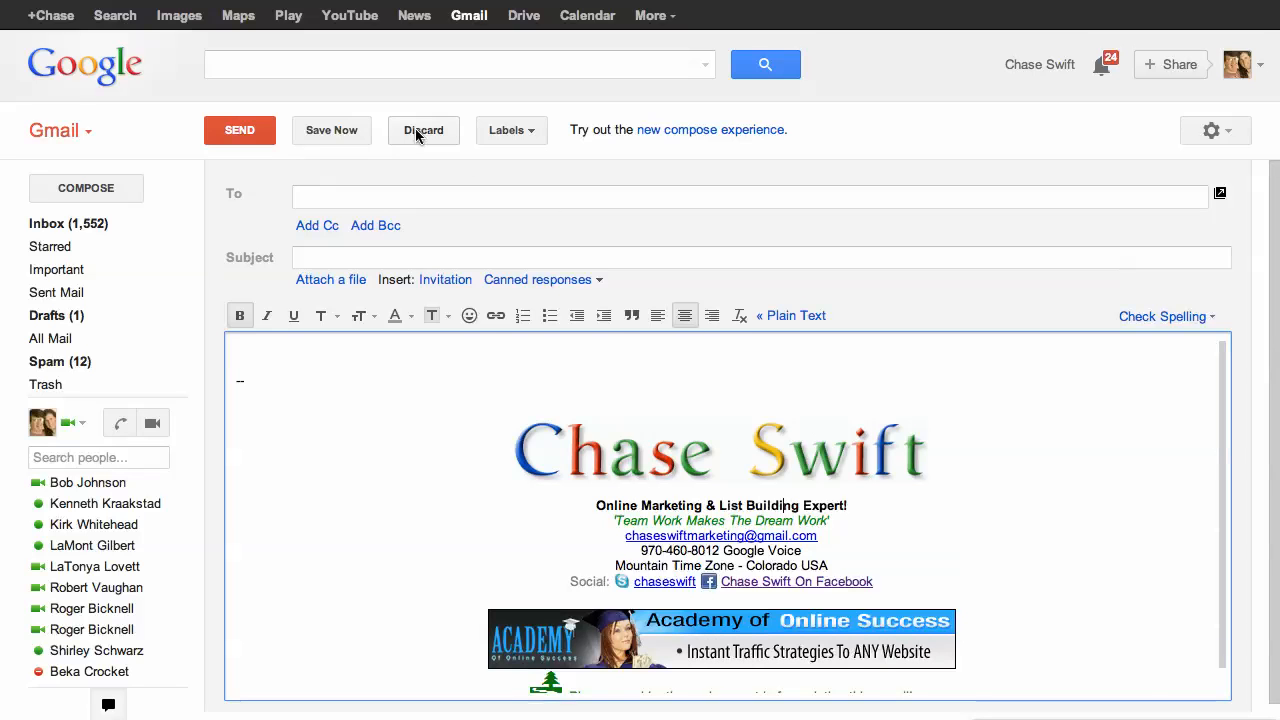
left_click(423, 130)
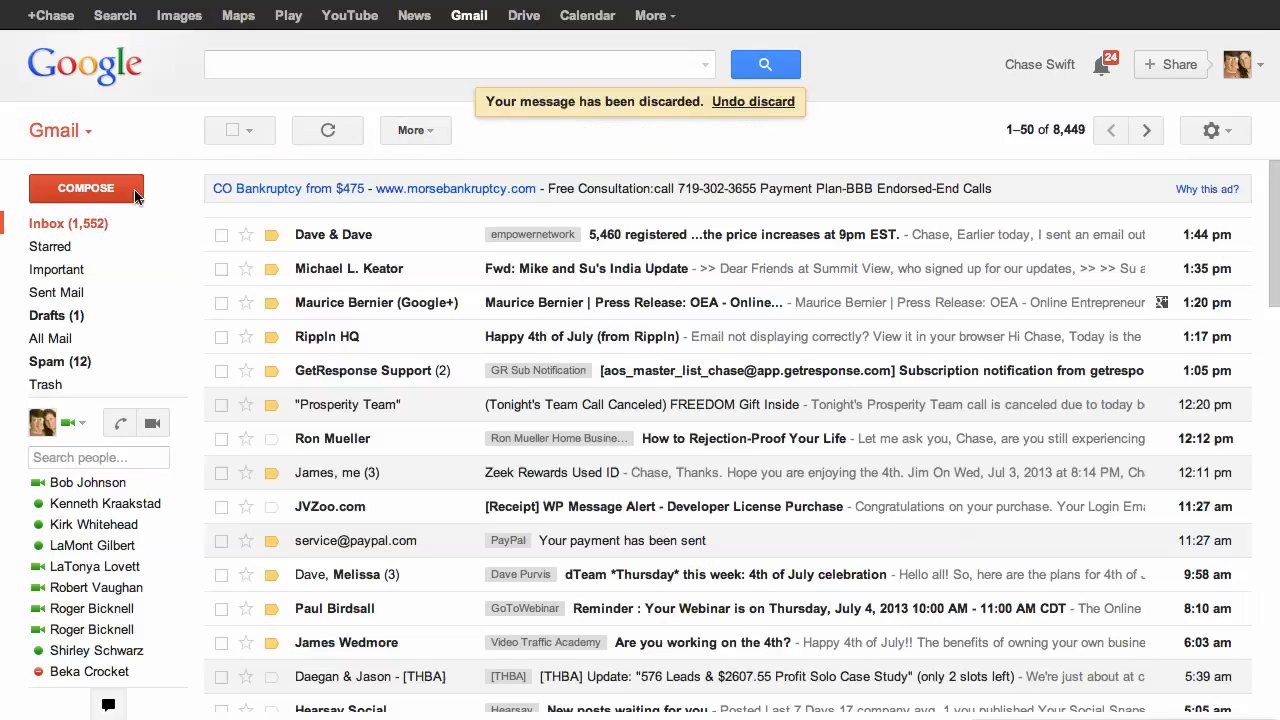
left_click(86, 188)
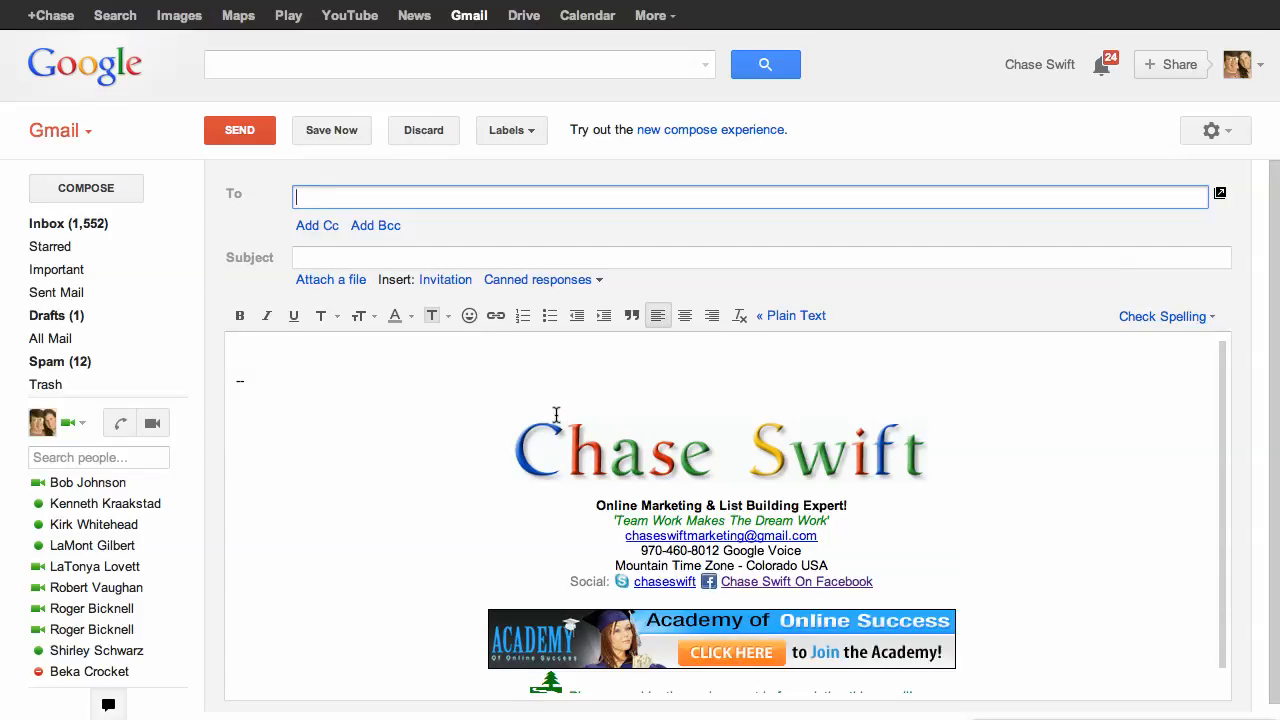
mouse_move(432, 410)
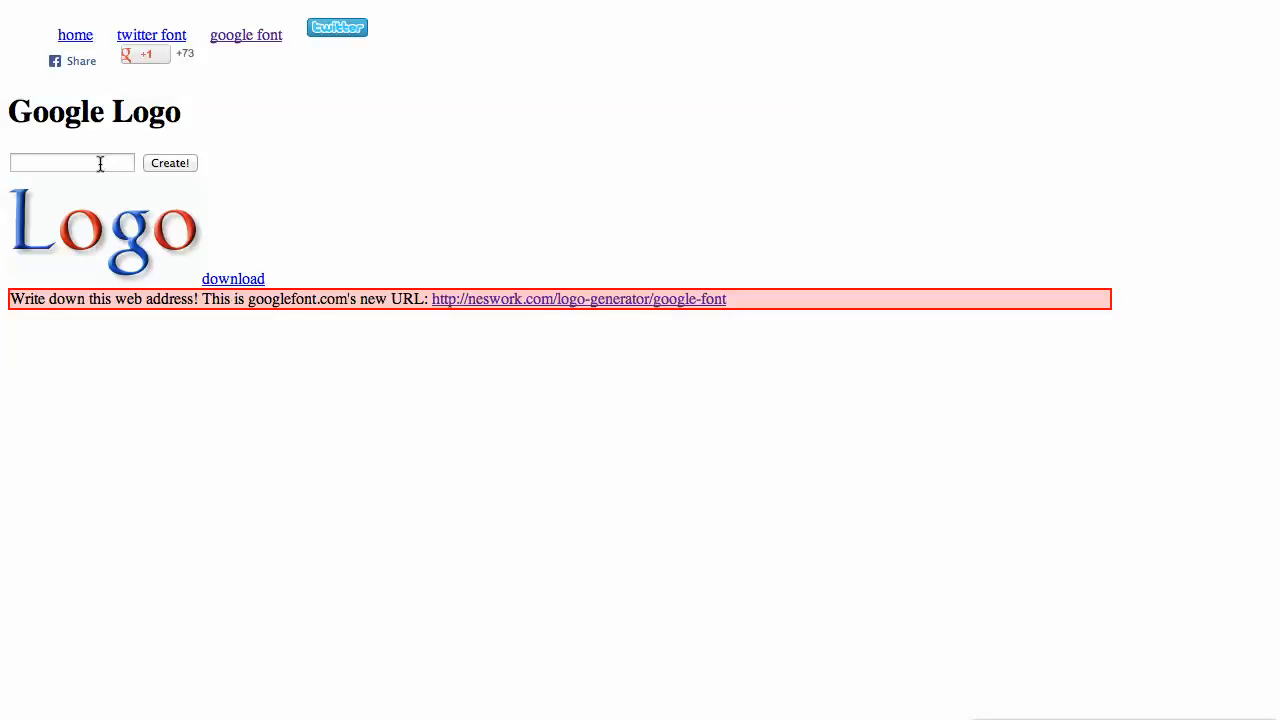
Generate a logo from sample text 'Ty' and regenerate its colors a couple of times.
type("Type Something")
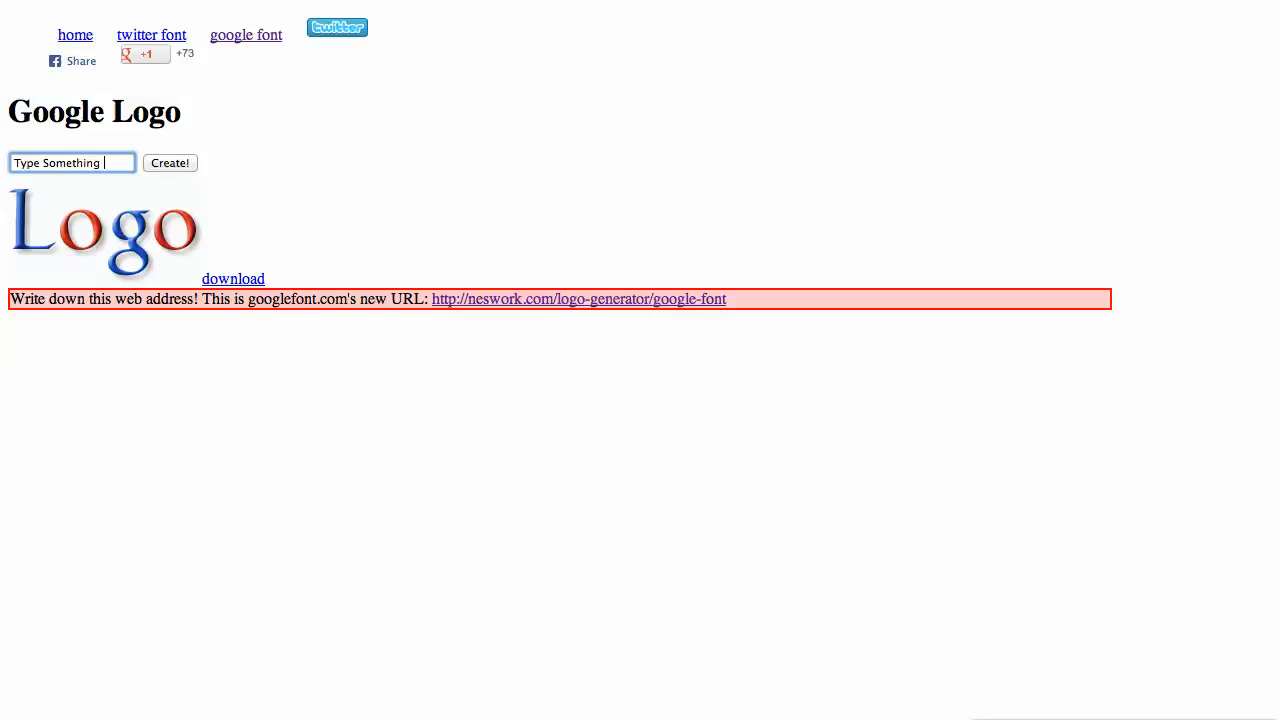
left_click(170, 162)
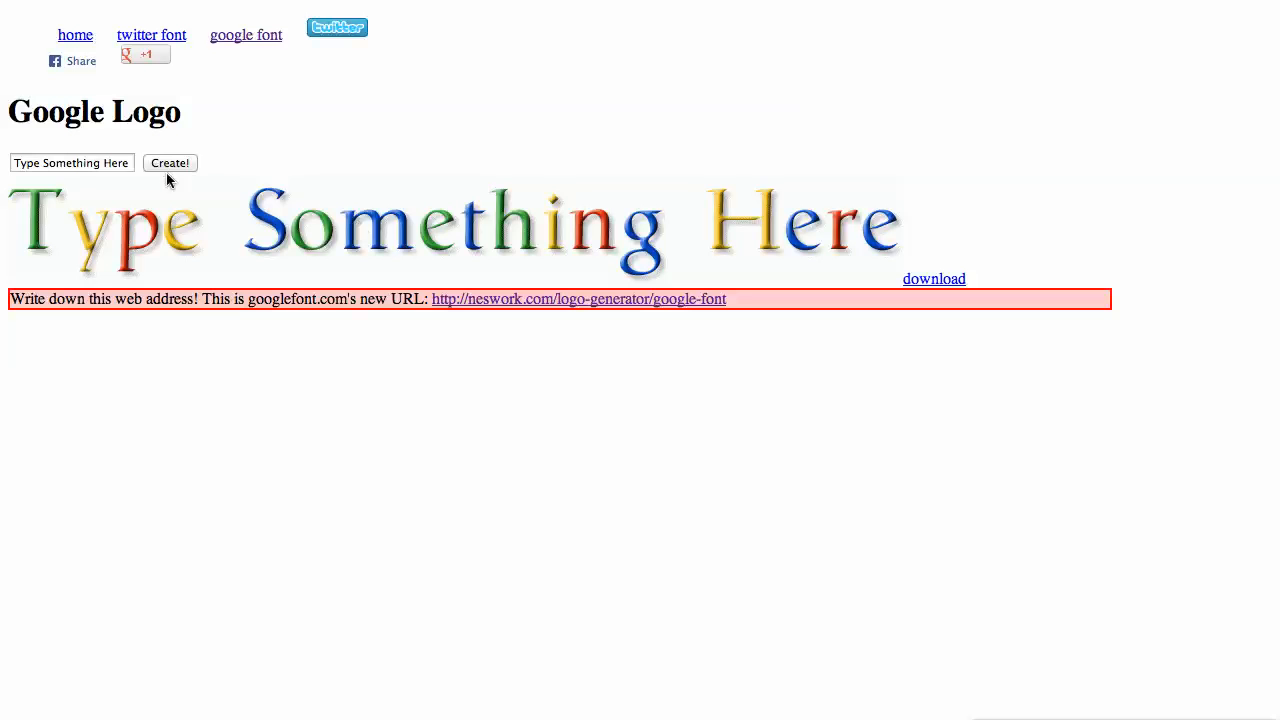
left_click(170, 163)
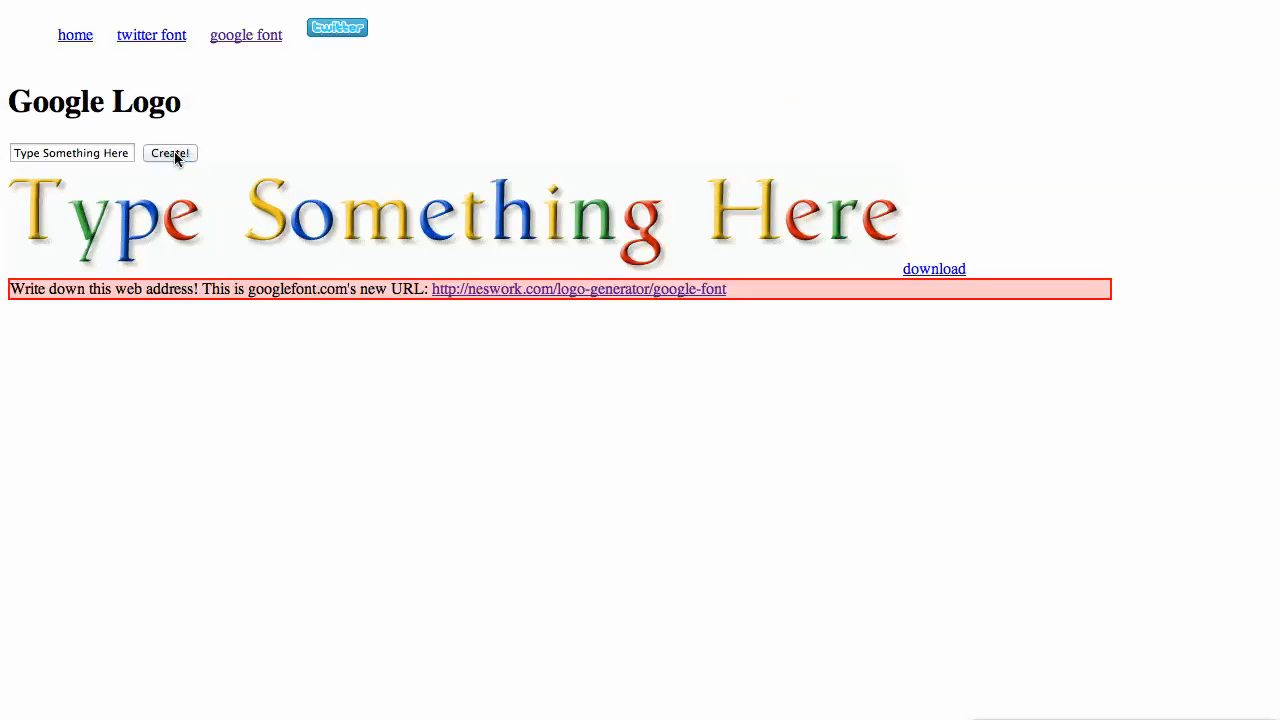
left_click(170, 153)
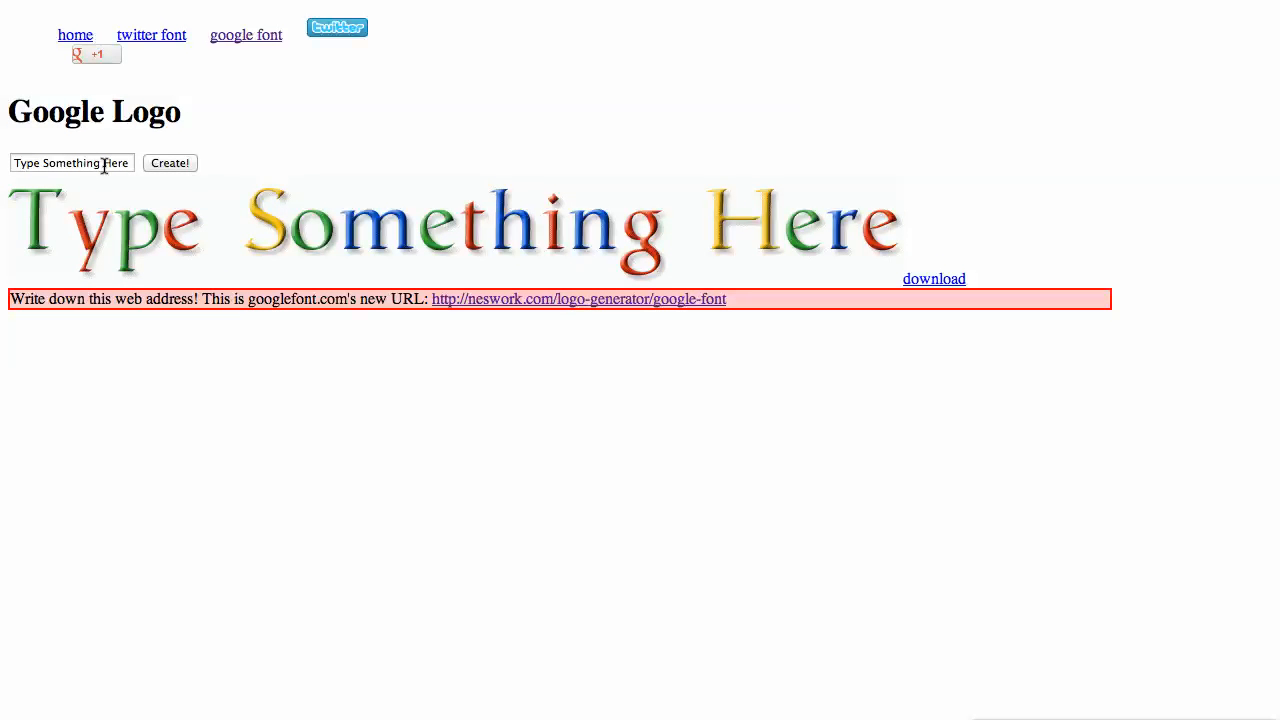
Replace the sample with the full name and generate its multicolored logo.
type("Chase Swift")
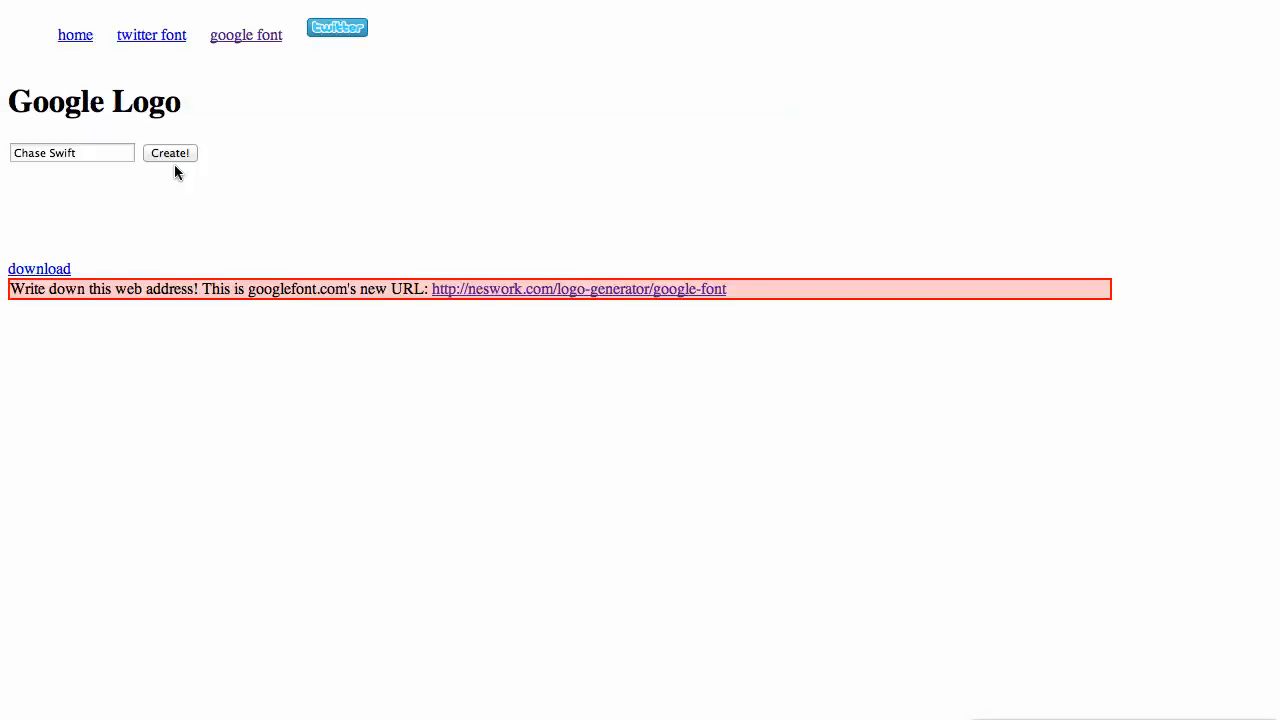
left_click(170, 153)
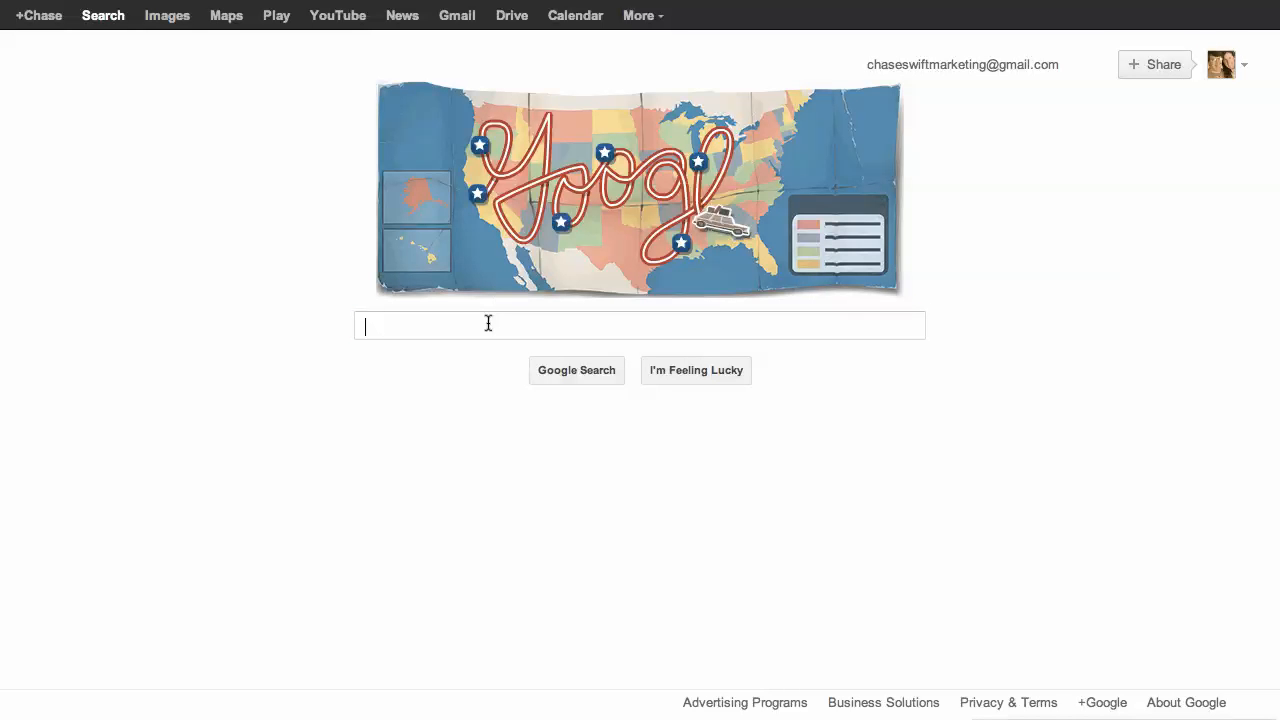
Search Google for 'jing' and open the TechSmith Jing result.
type("jing")
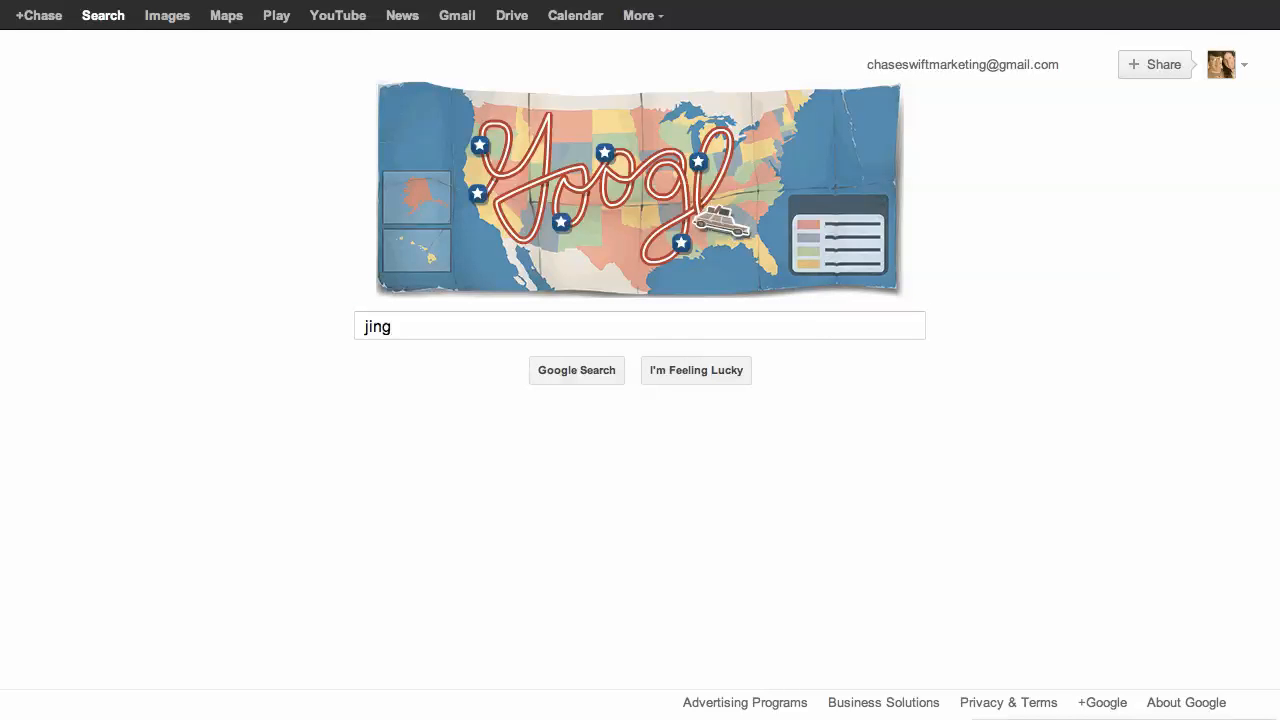
left_click(640, 326)
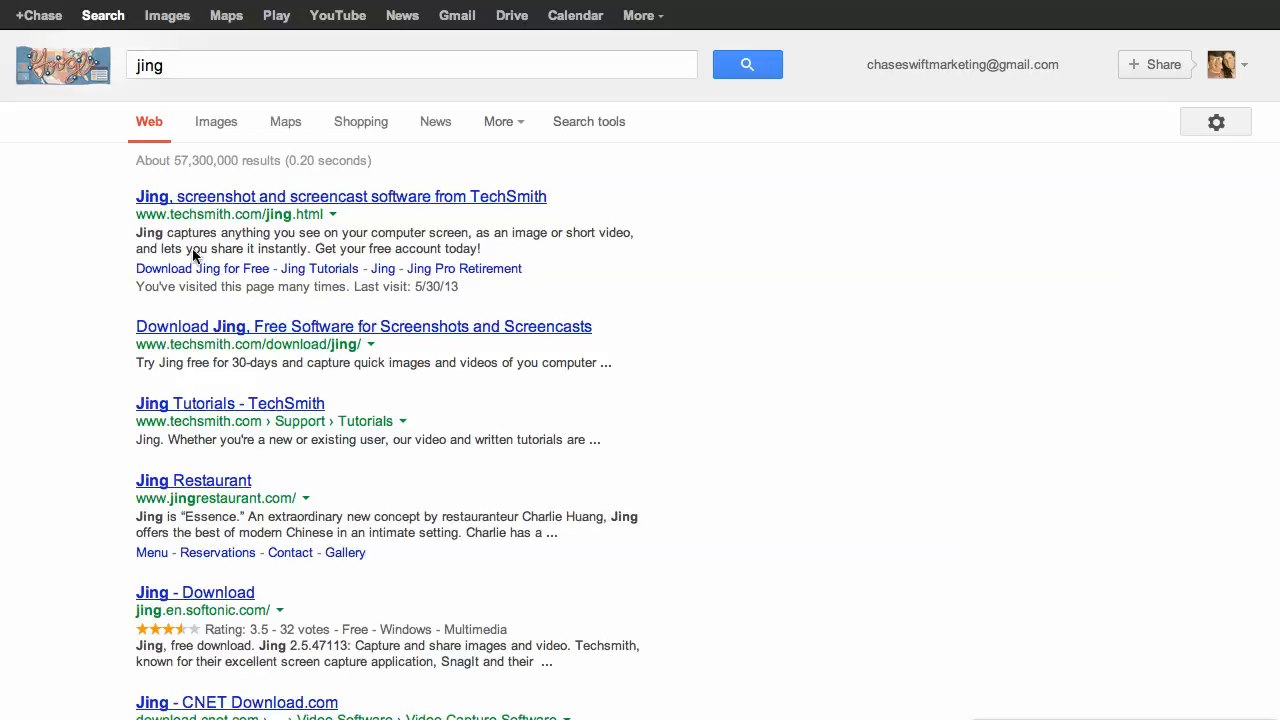
mouse_move(193, 214)
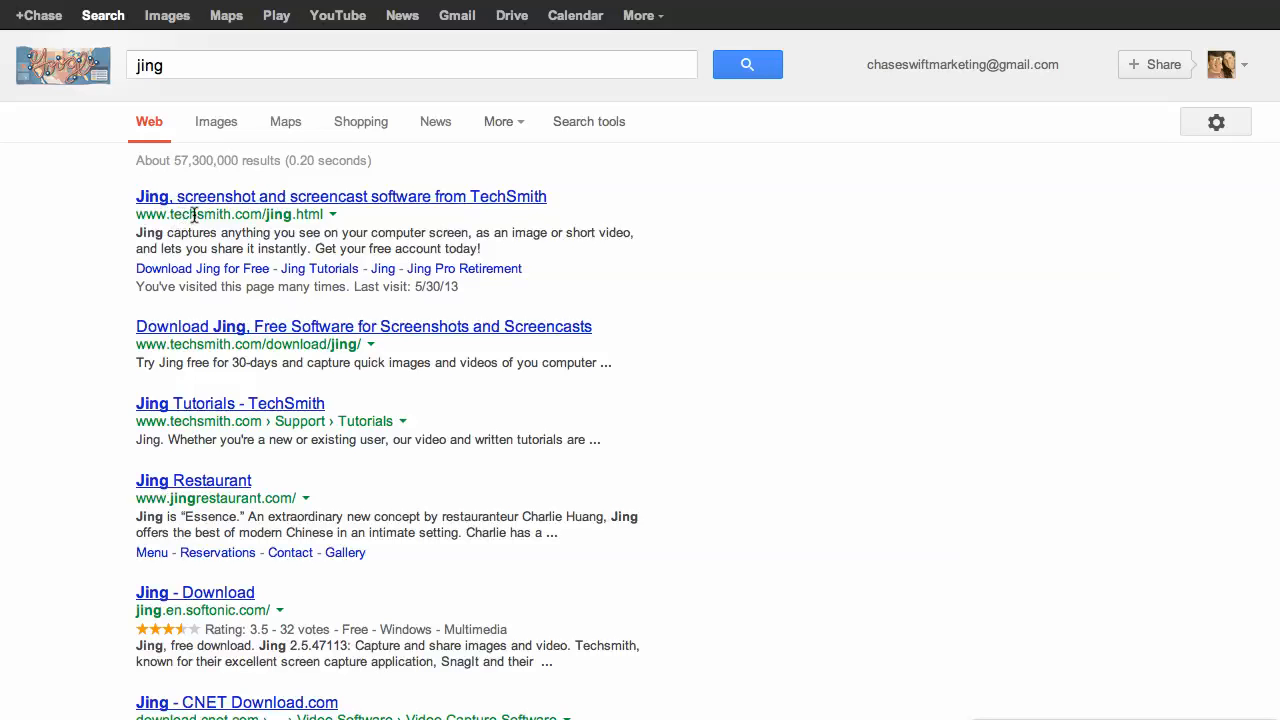
mouse_move(220, 204)
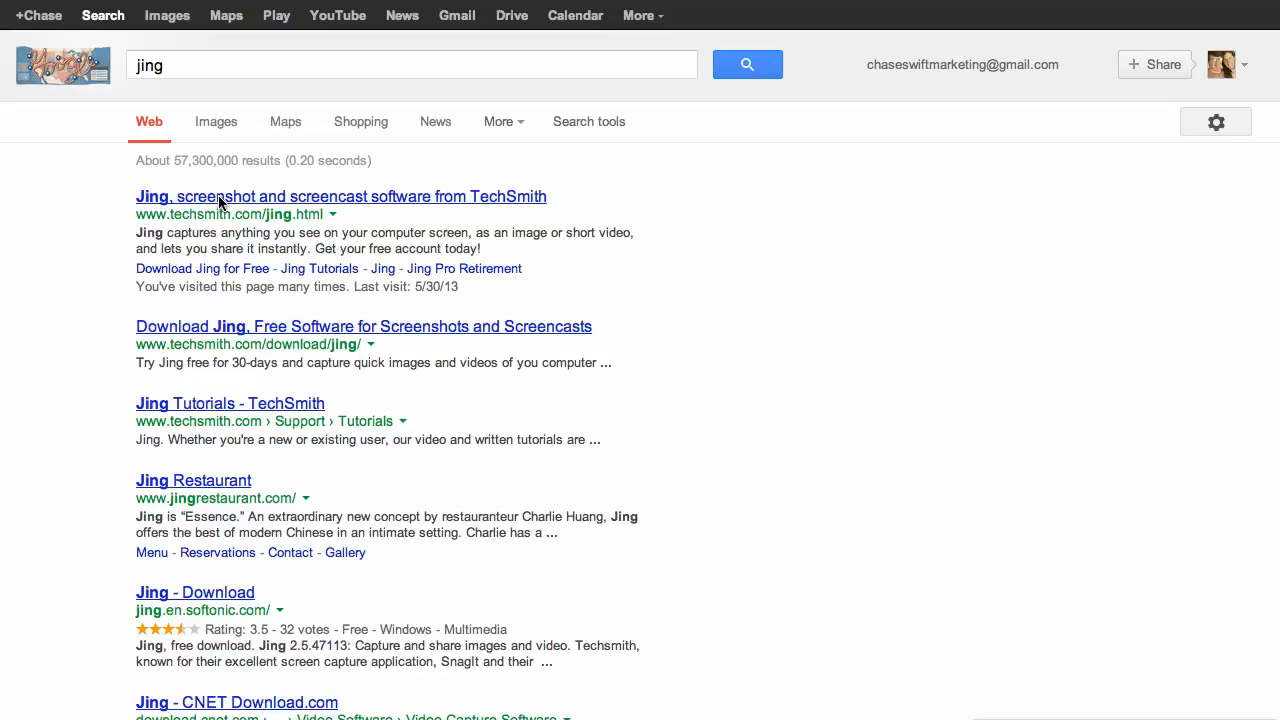
left_click(340, 196)
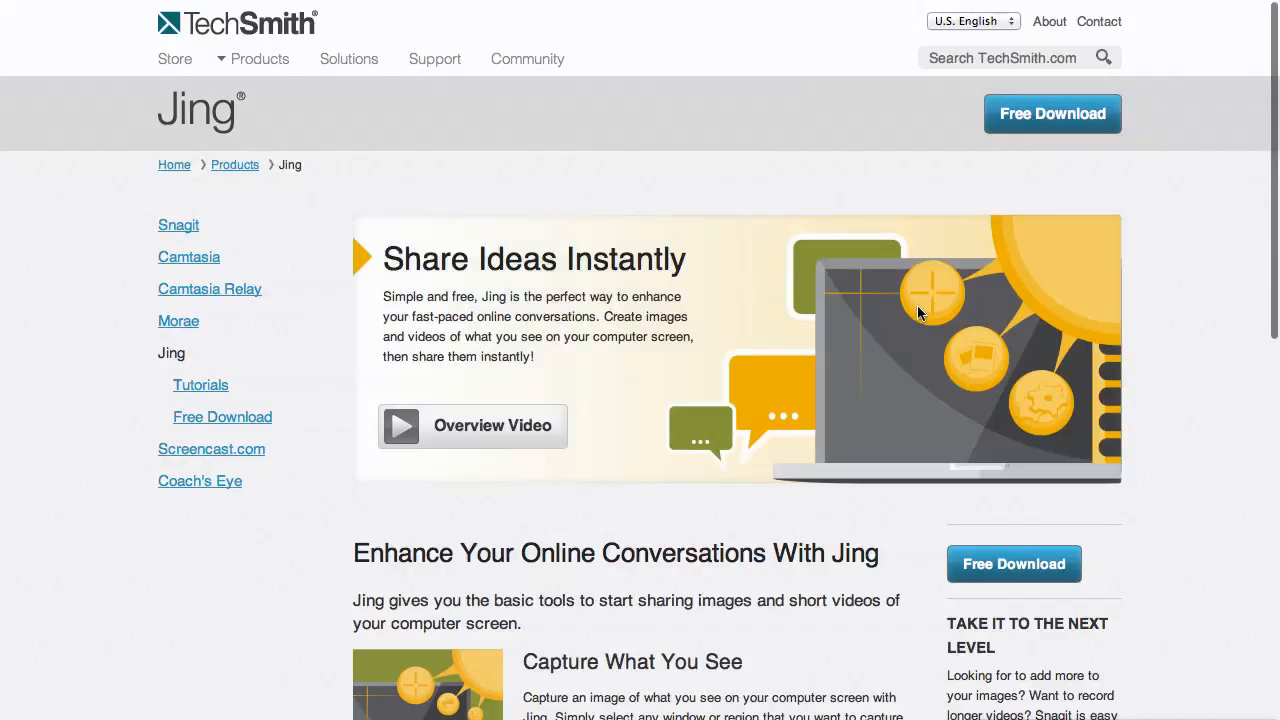
scroll("down", 3)
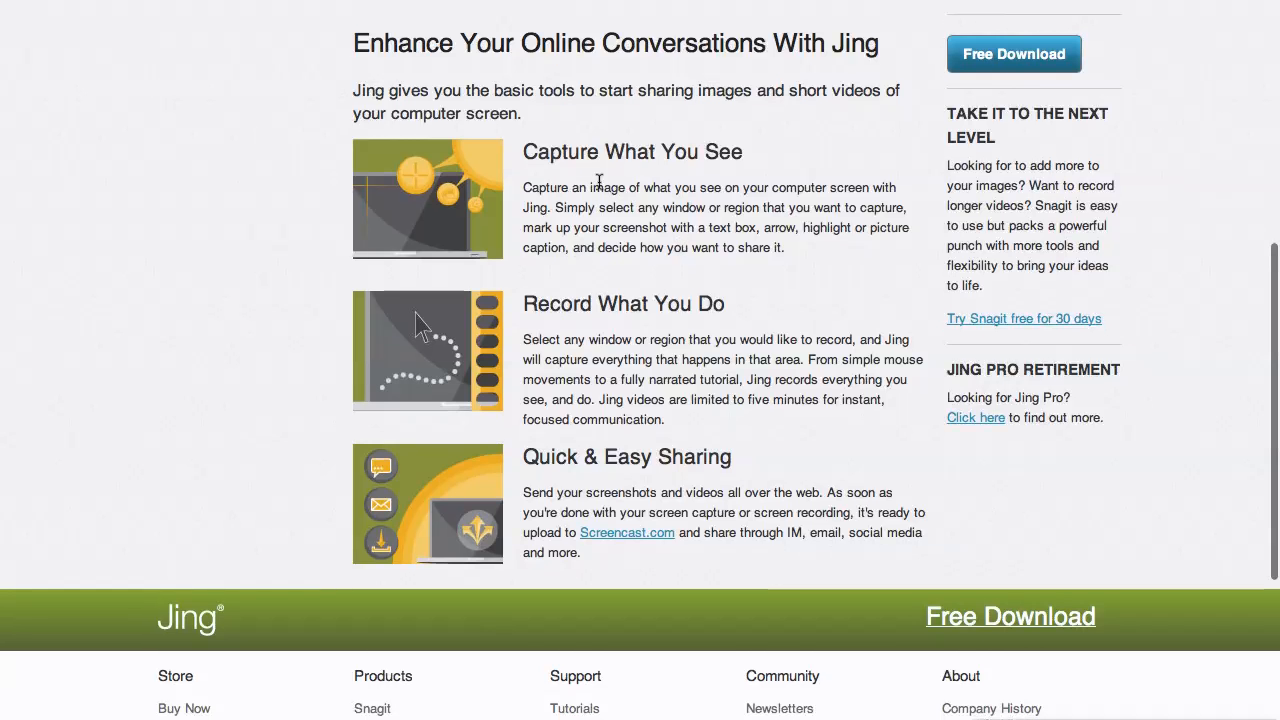
scroll("up", 3)
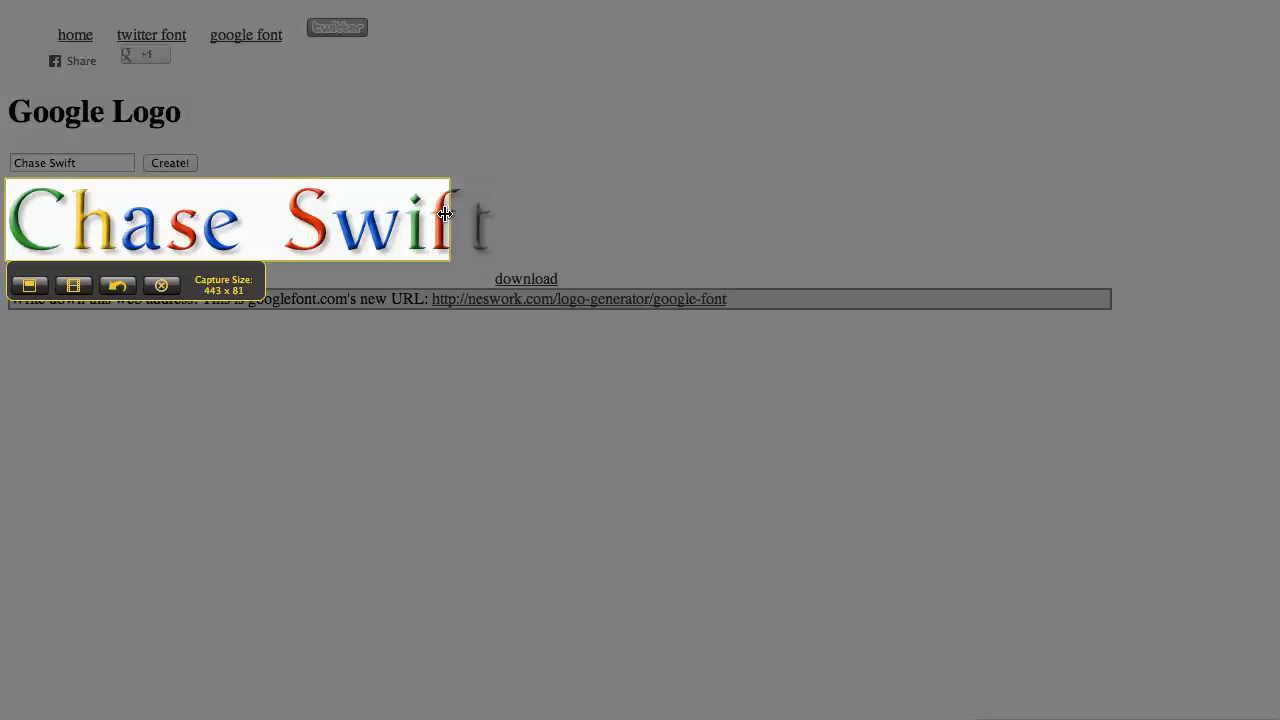
Extend the Jing capture area over the whole name logo and move the editor aside.
left_click_drag(445, 213, 470, 228)
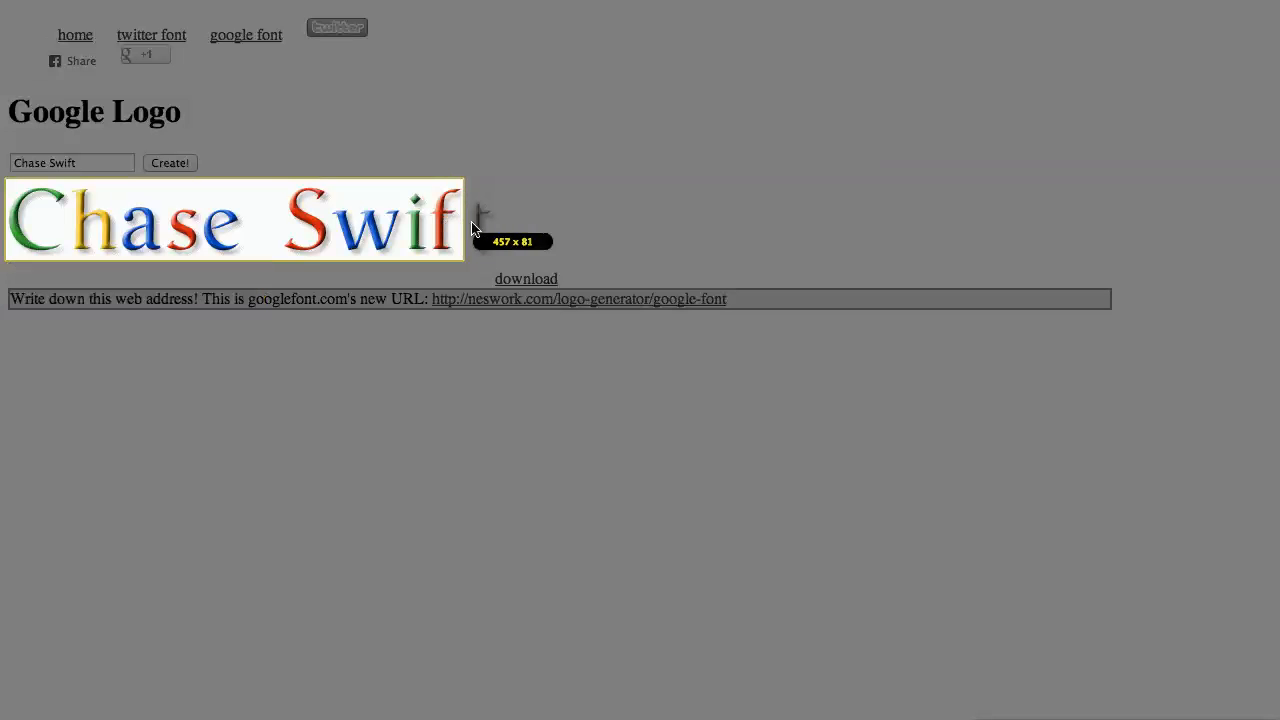
left_click_drag(478, 218, 510, 230)
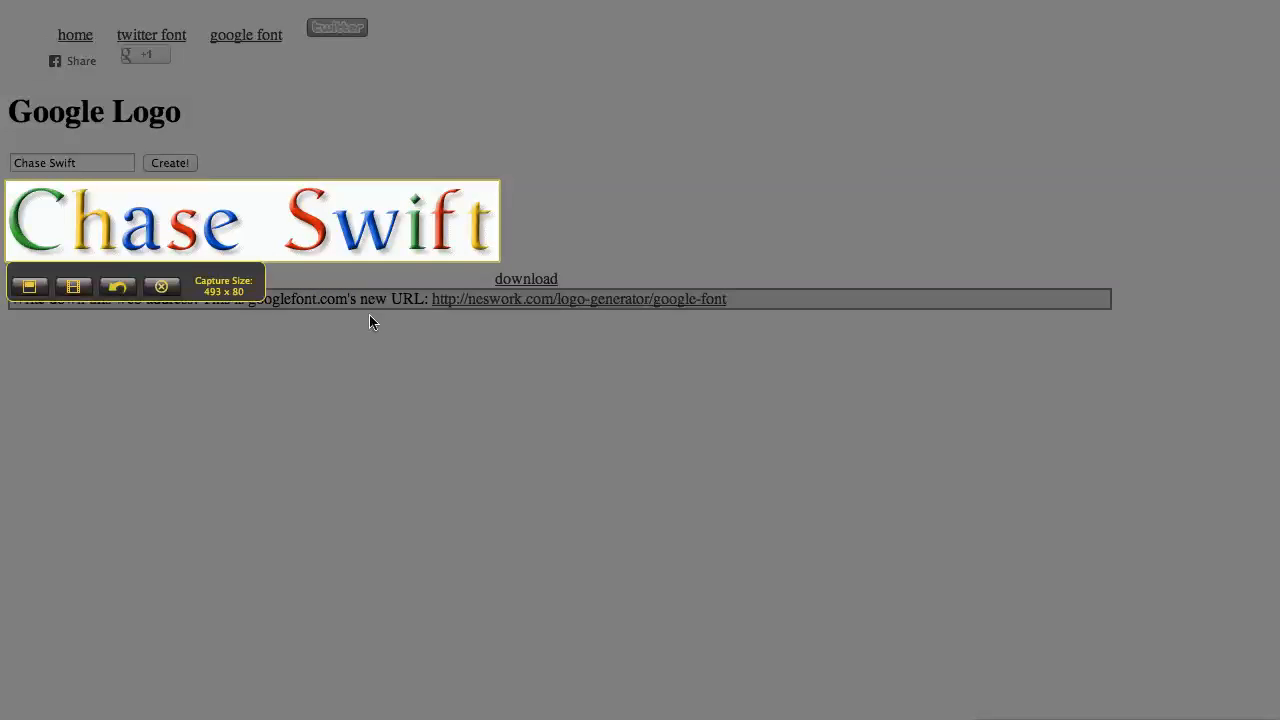
mouse_move(30, 287)
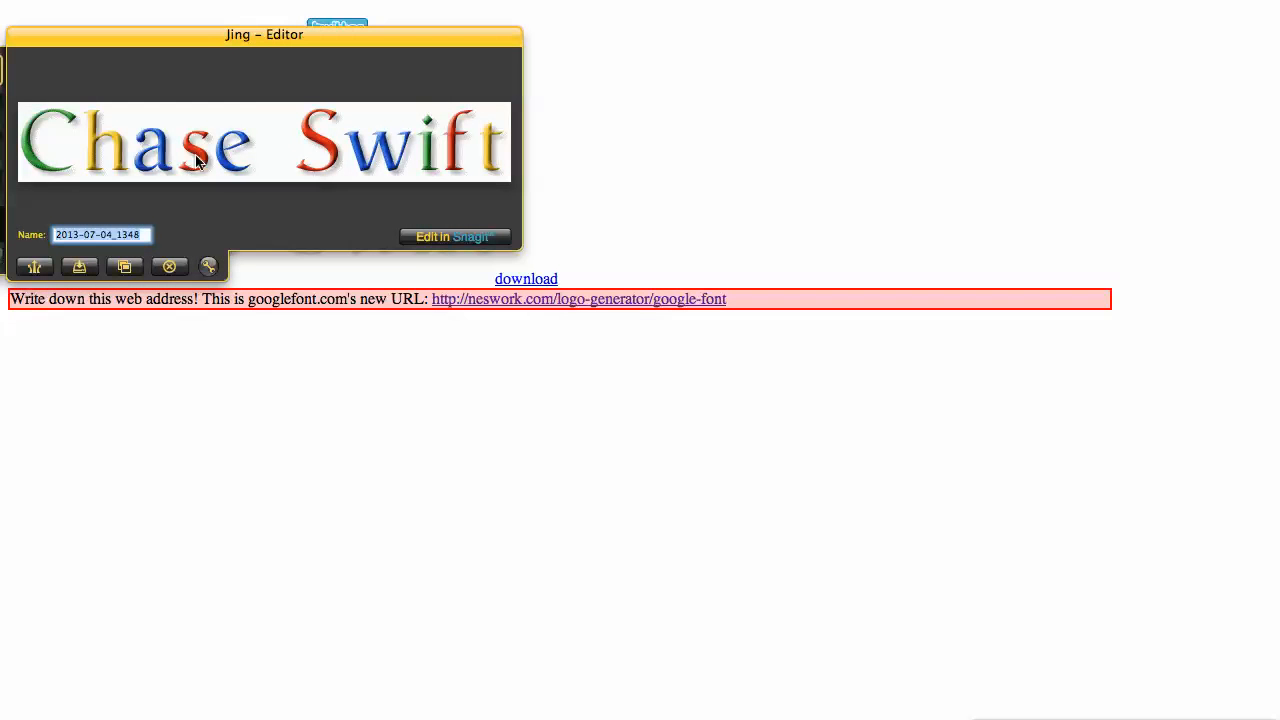
left_click_drag(265, 34, 700, 198)
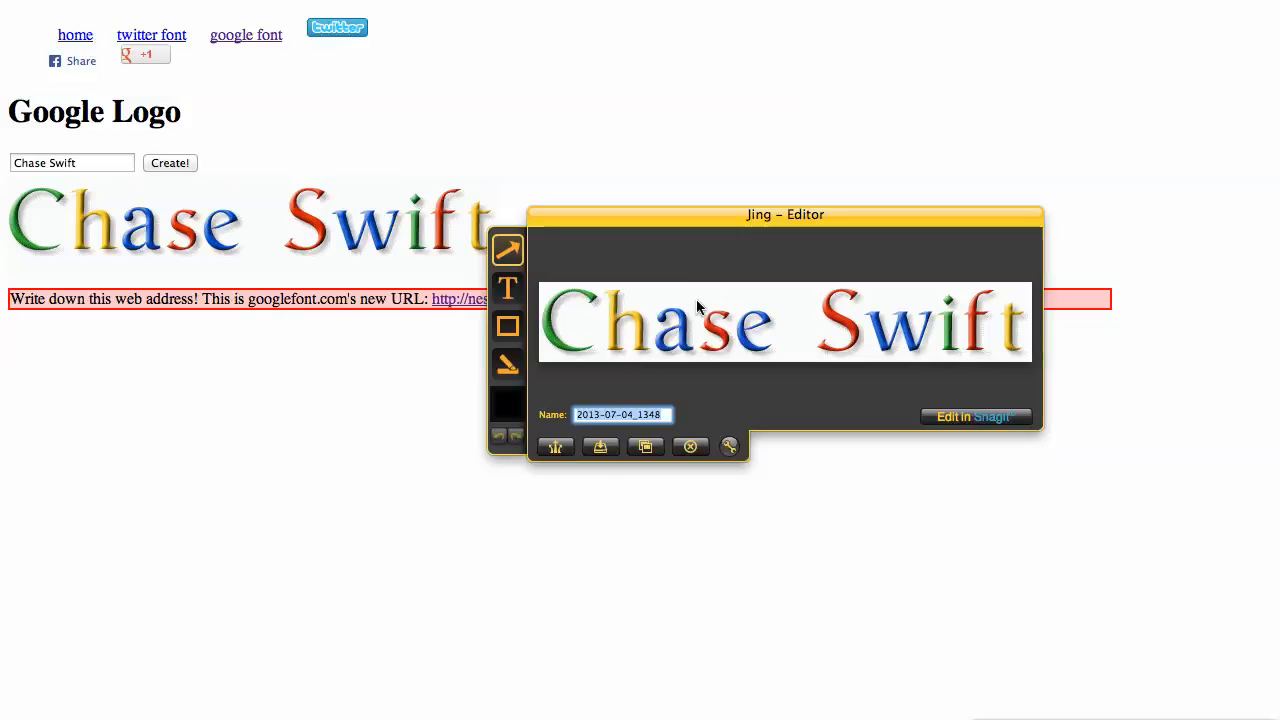
mouse_move(600, 446)
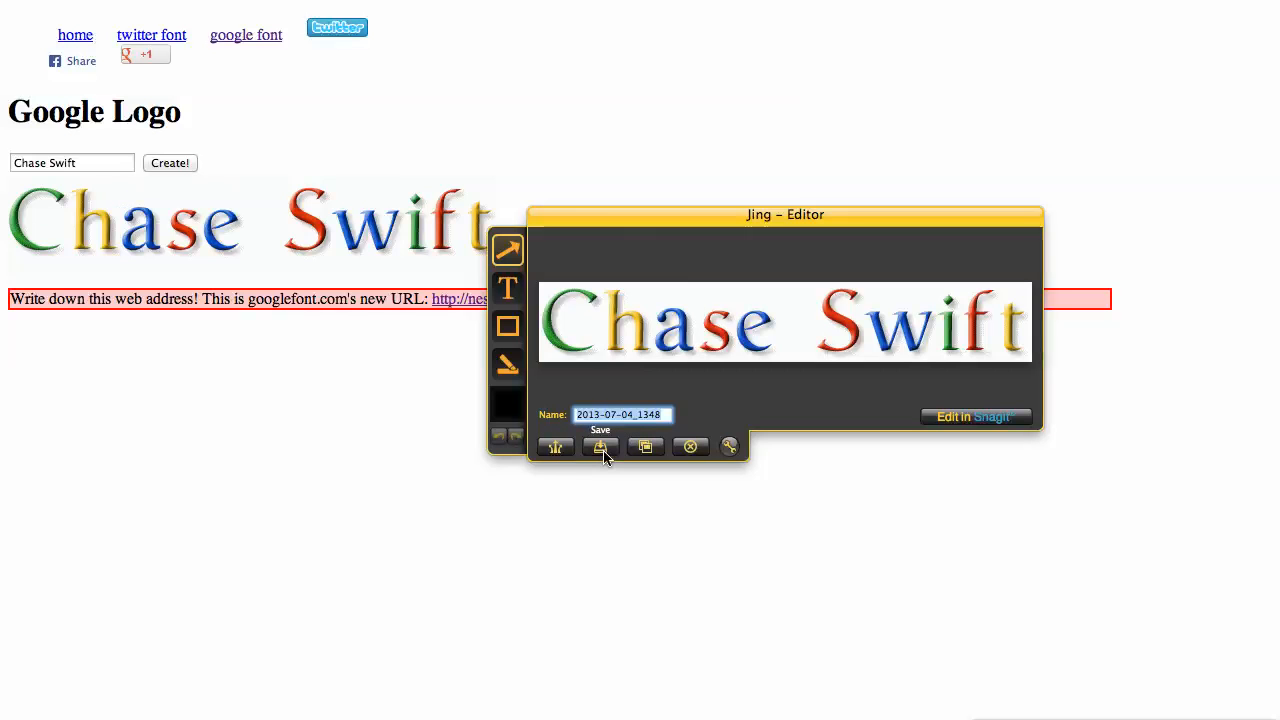
mouse_move(556, 446)
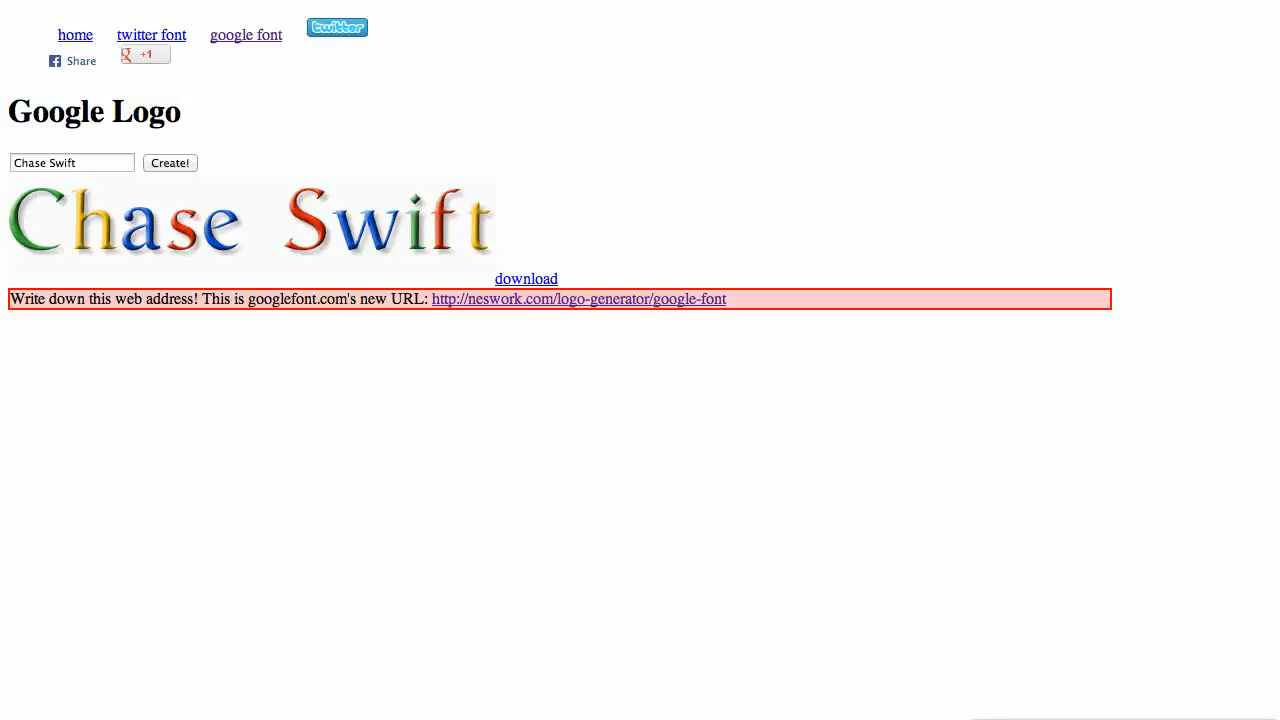
mouse_move(1111, 9)
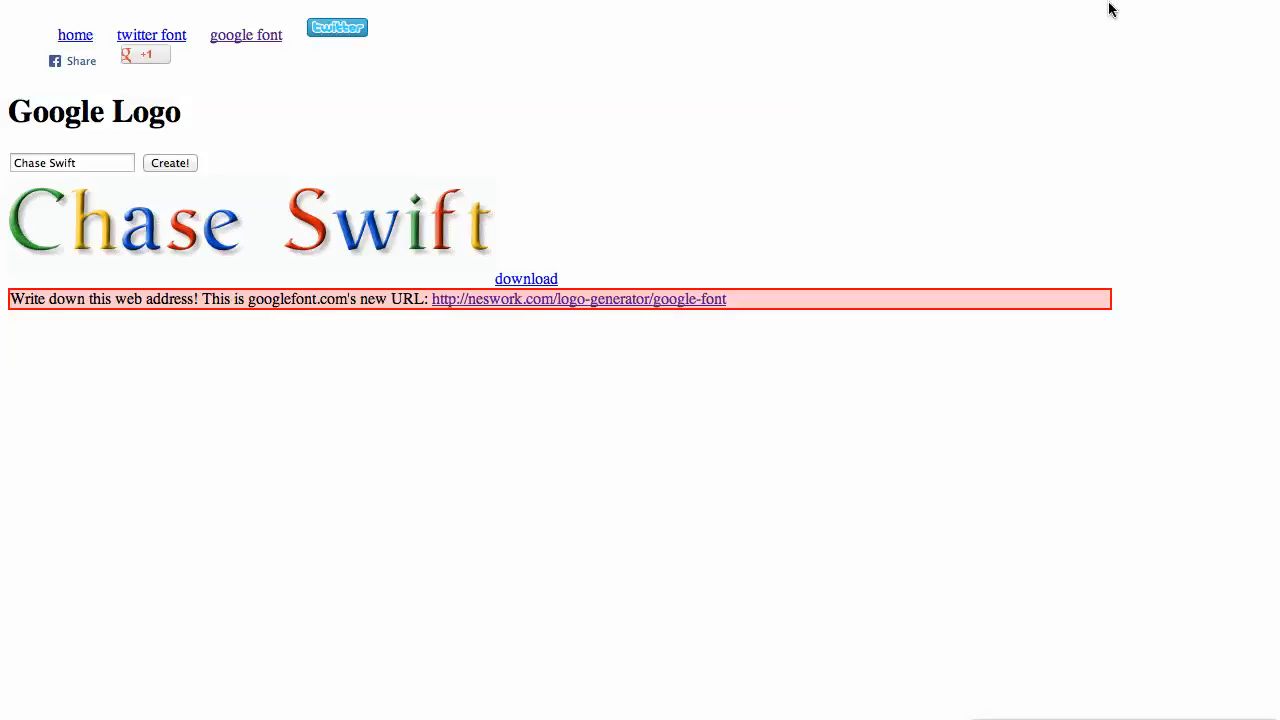
mouse_move(1228, 3)
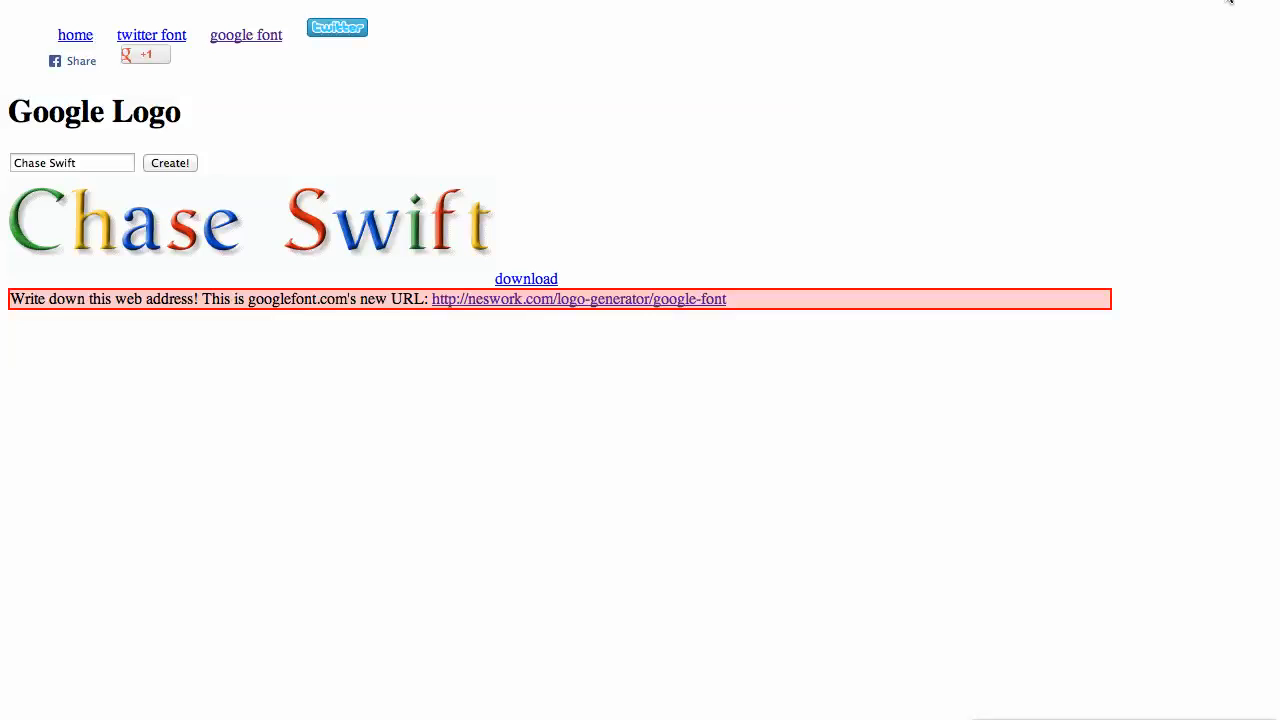
Return from the logo generator to the Gmail compose window.
left_click(526, 279)
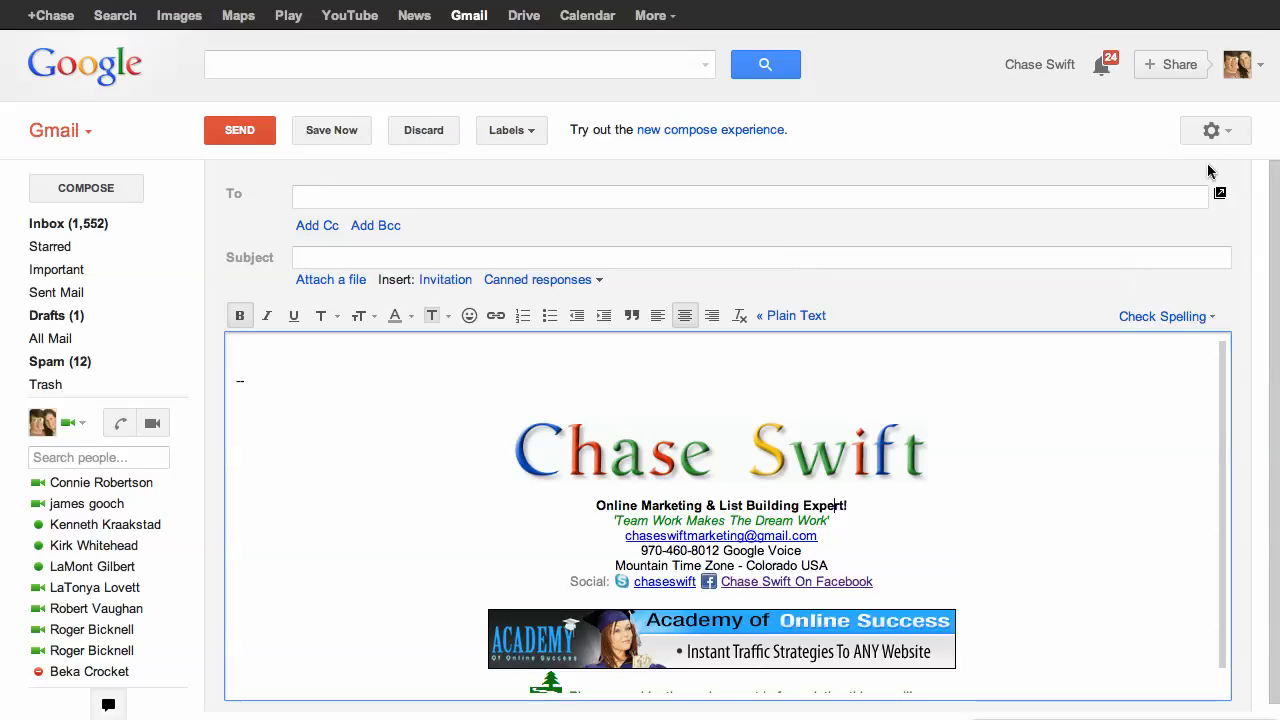
Open Gmail Settings from the gear menu.
left_click(1211, 130)
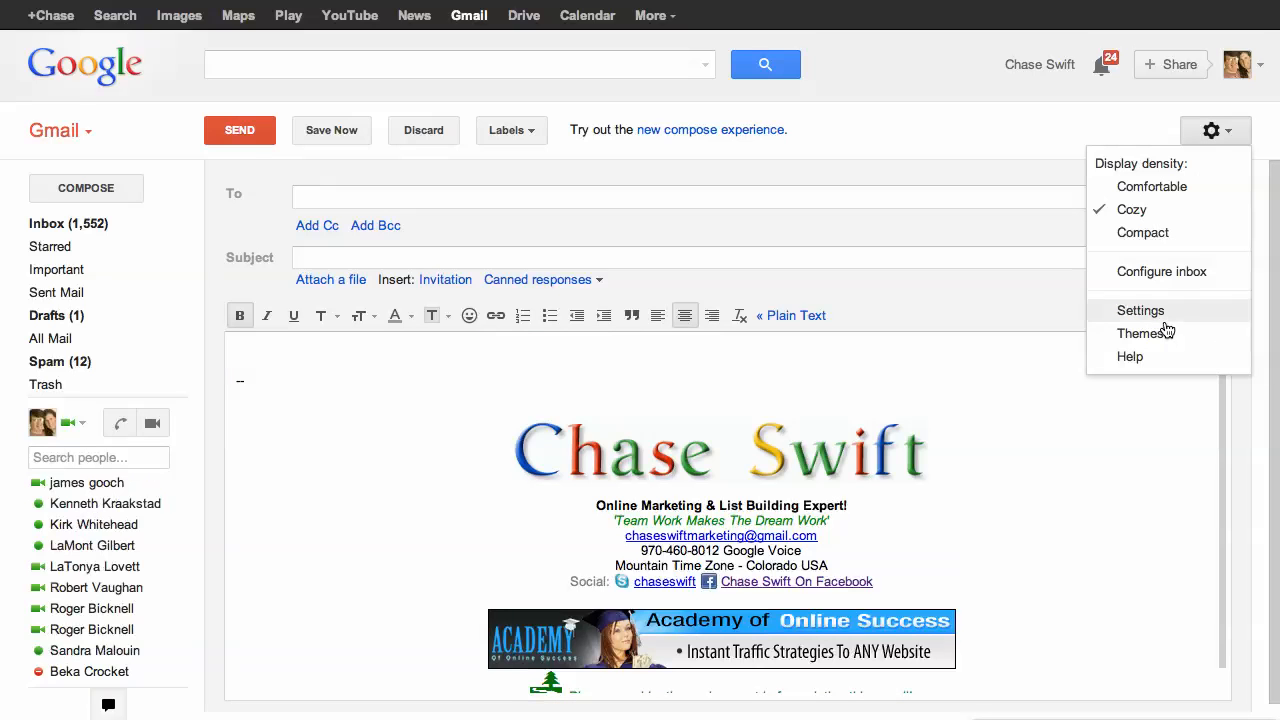
mouse_move(1158, 313)
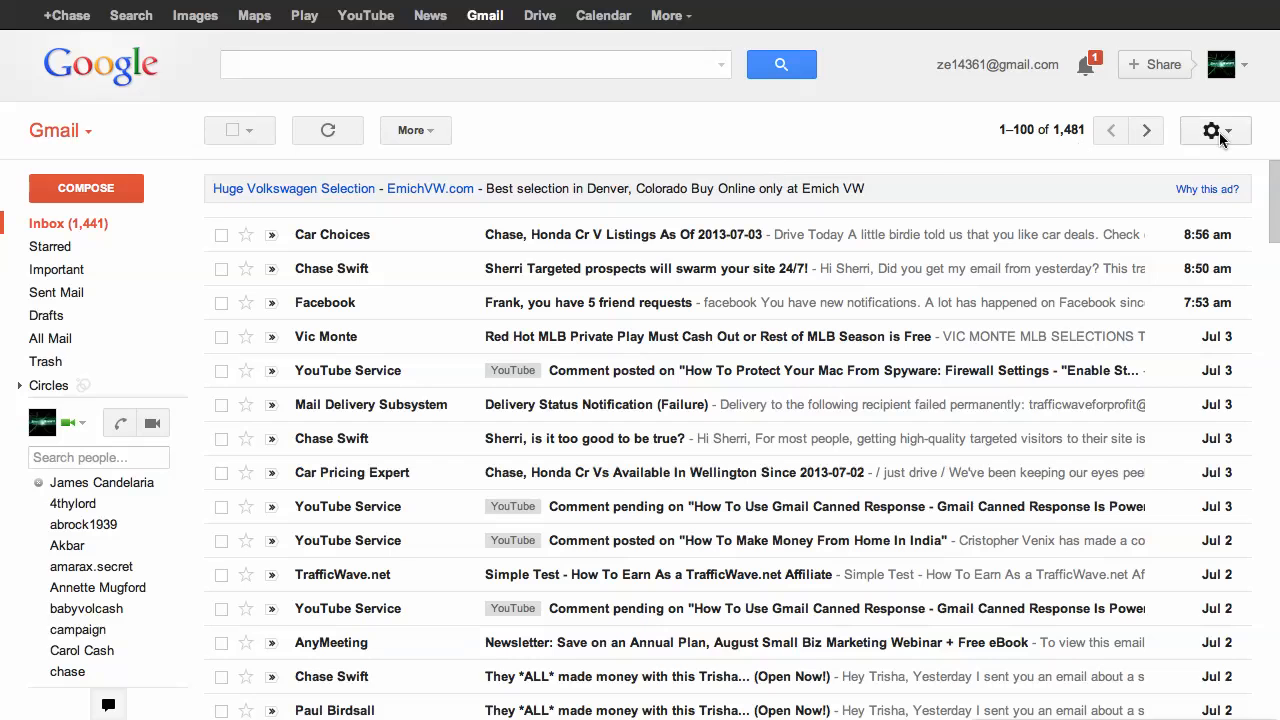
left_click(1211, 130)
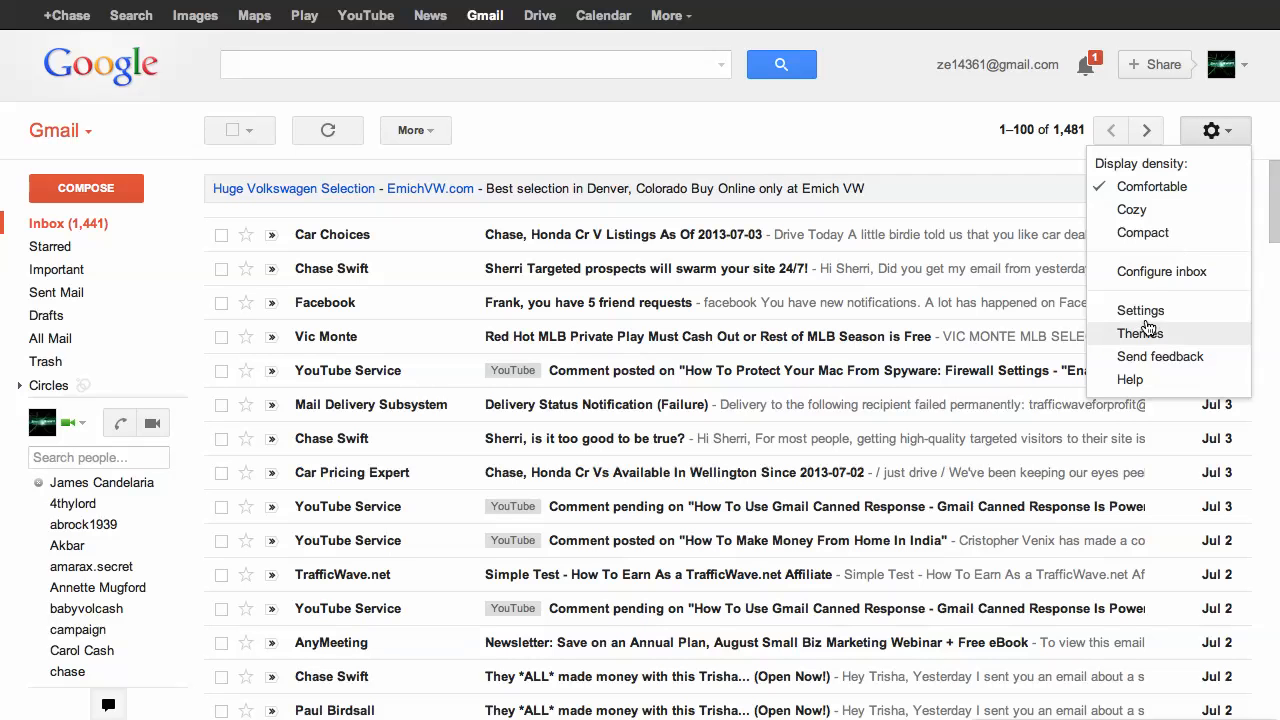
left_click(1140, 310)
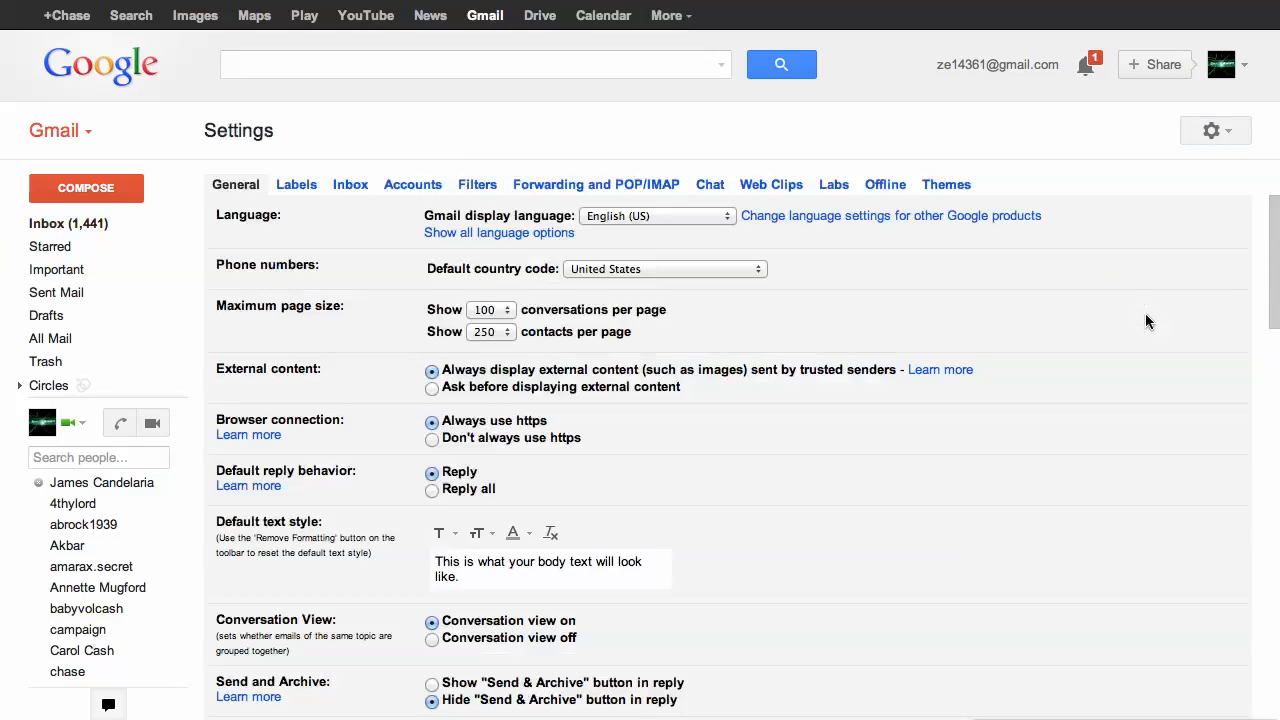
Scroll the General settings down to the Signature section.
scroll("down", 3)
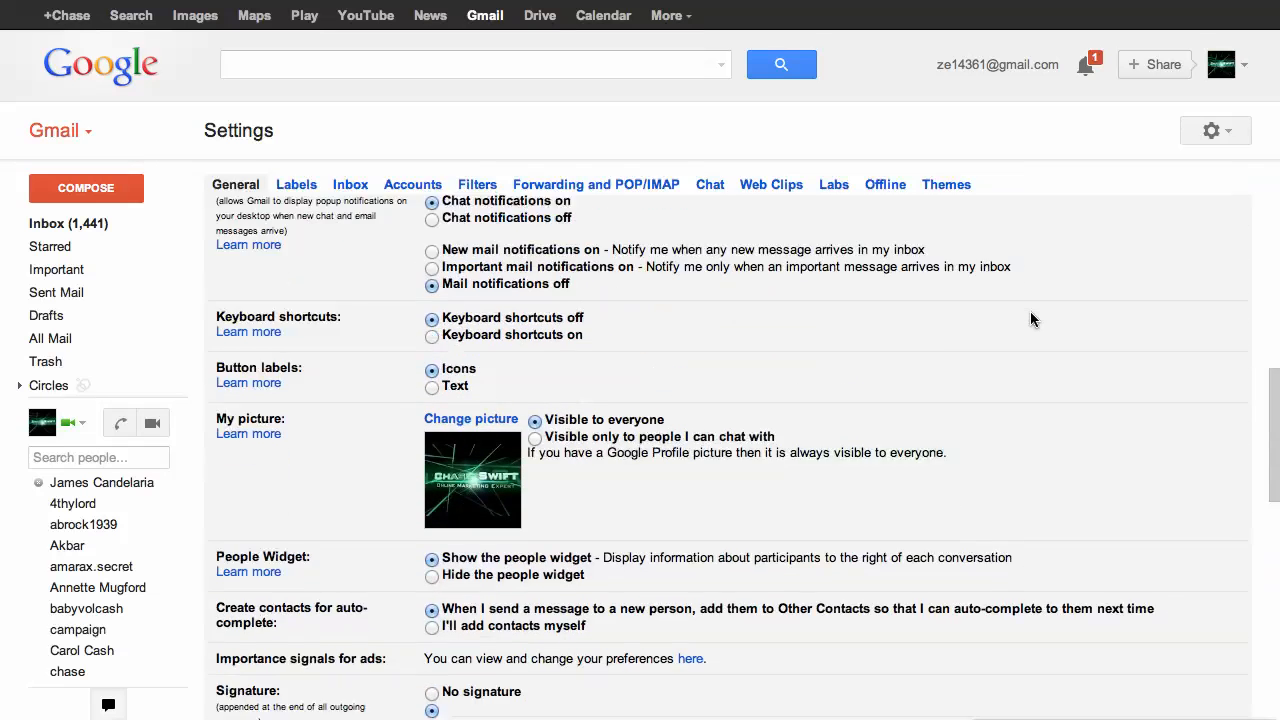
scroll("down", 3)
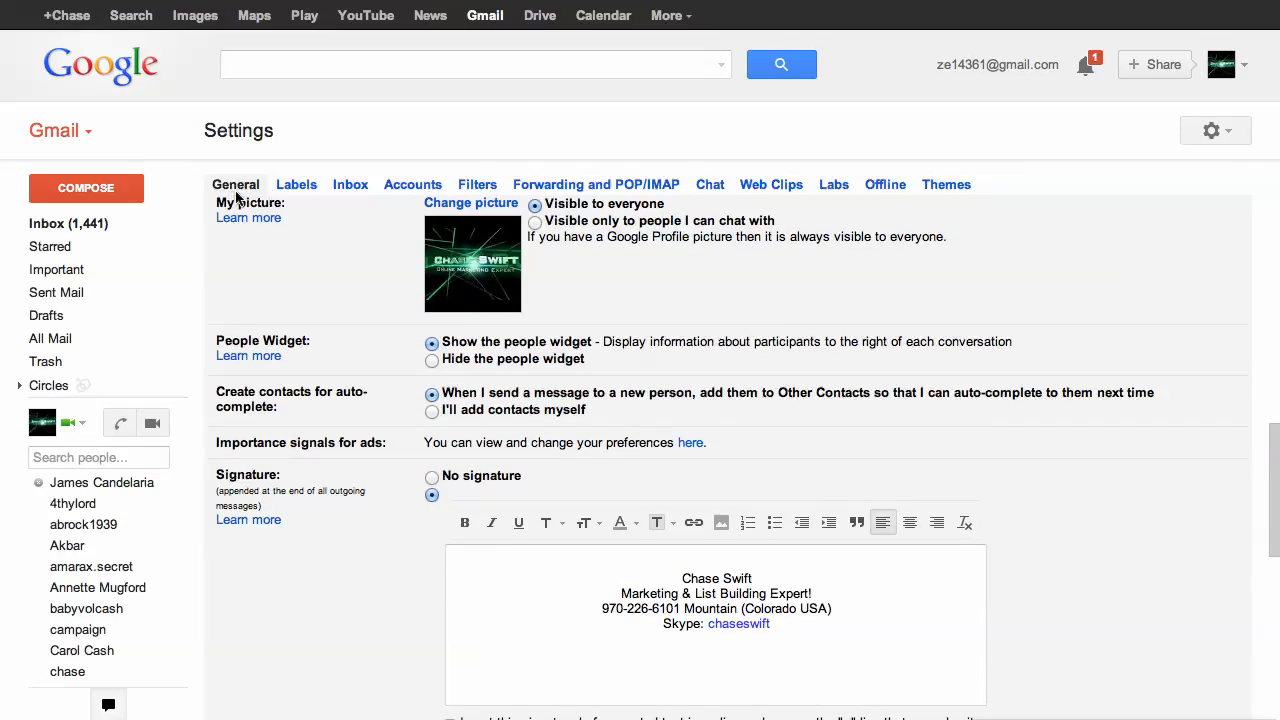
scroll("down", 3)
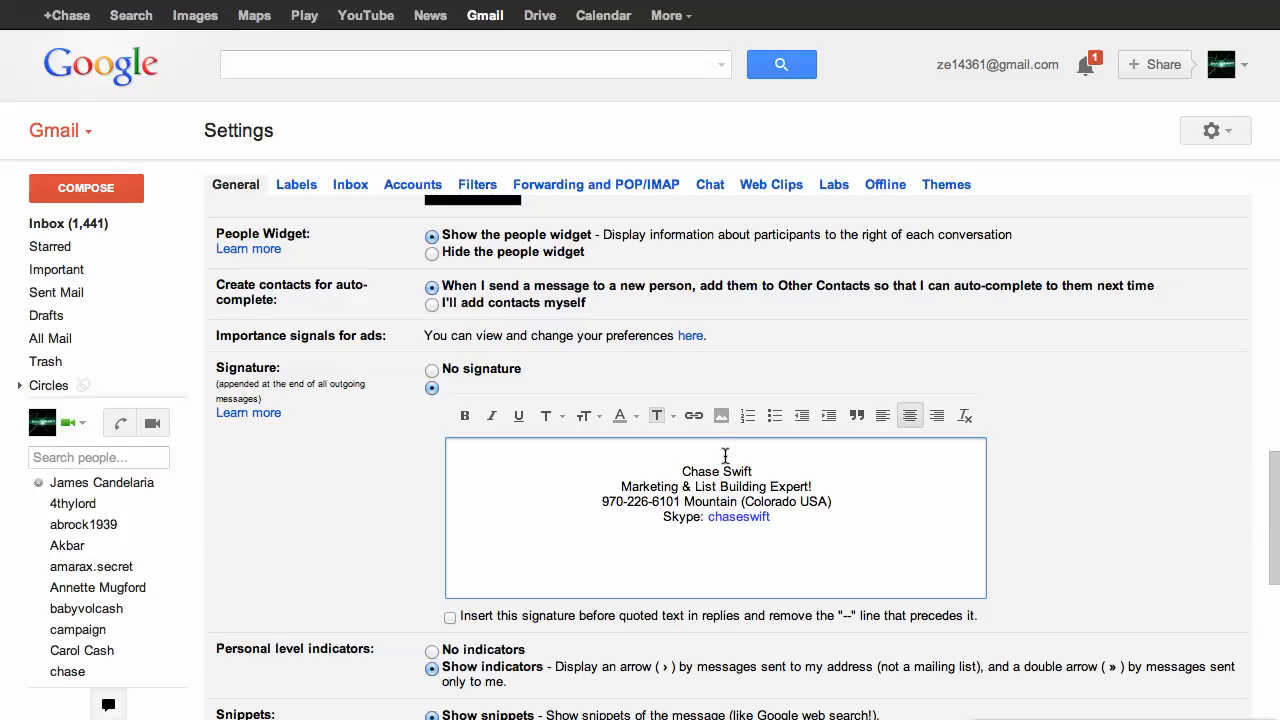
mouse_move(721, 415)
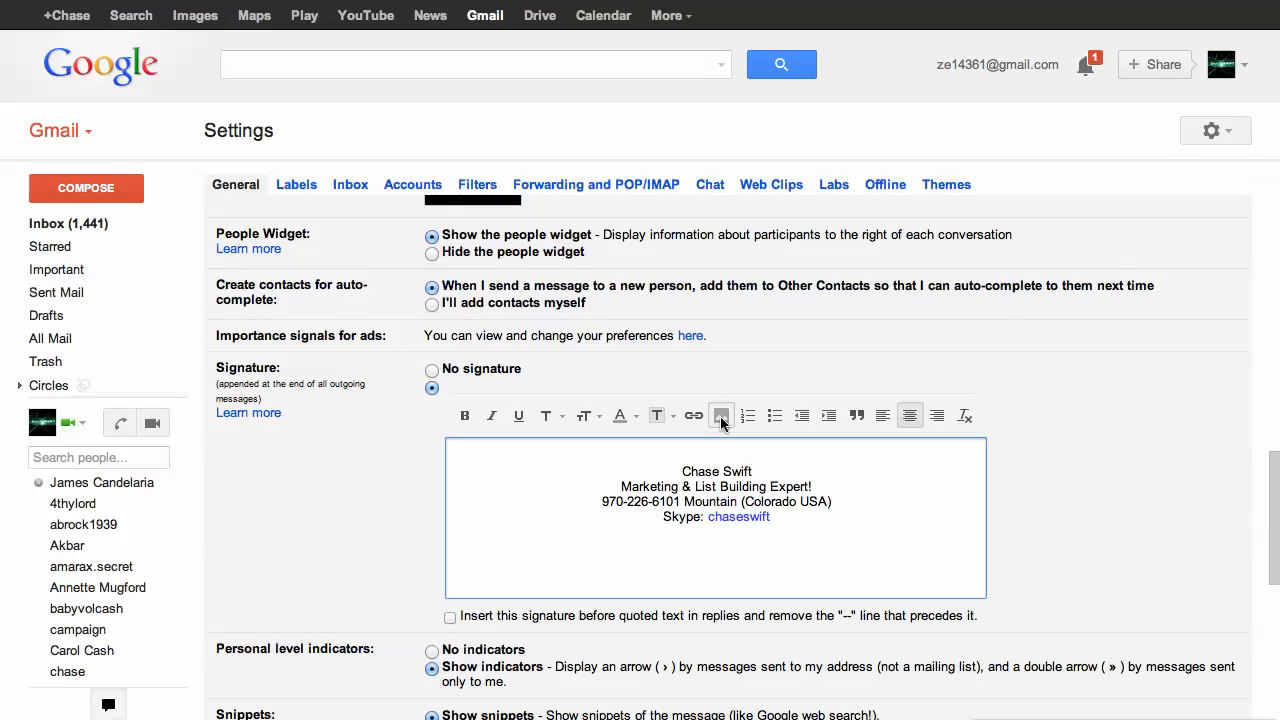
Insert the name logo image into the signature by pasting its web address.
left_click(720, 415)
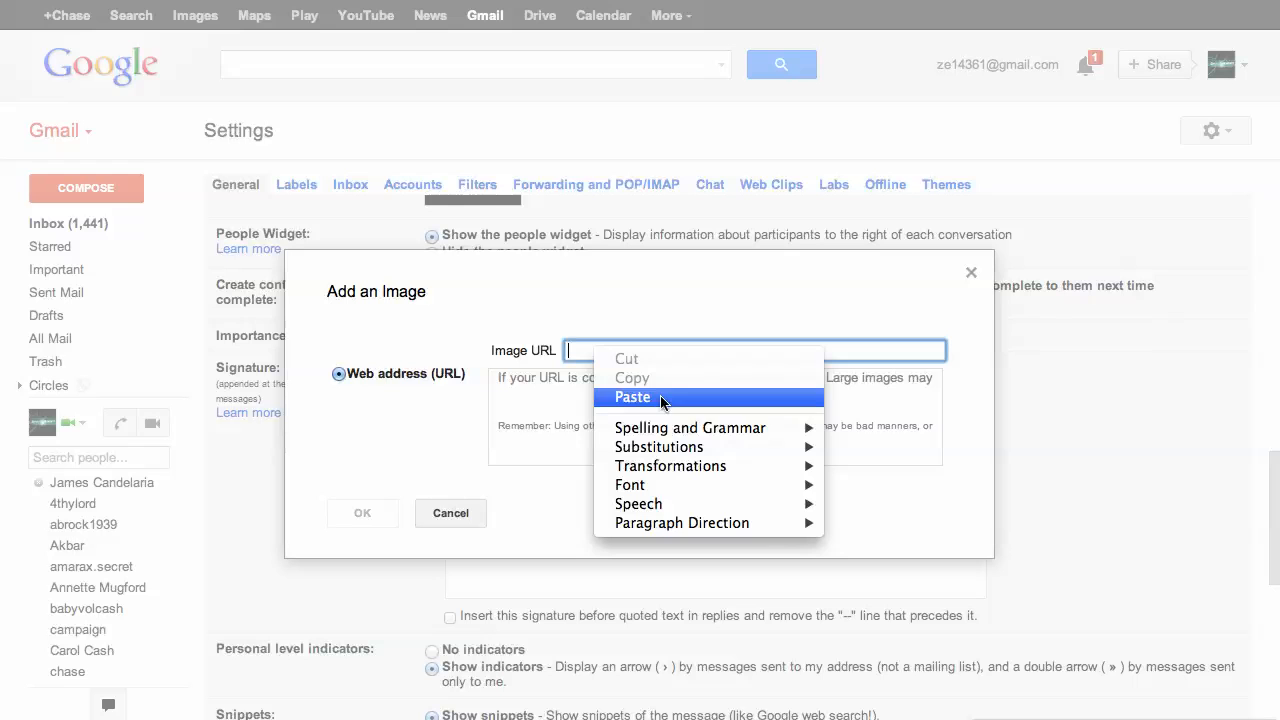
left_click(633, 397)
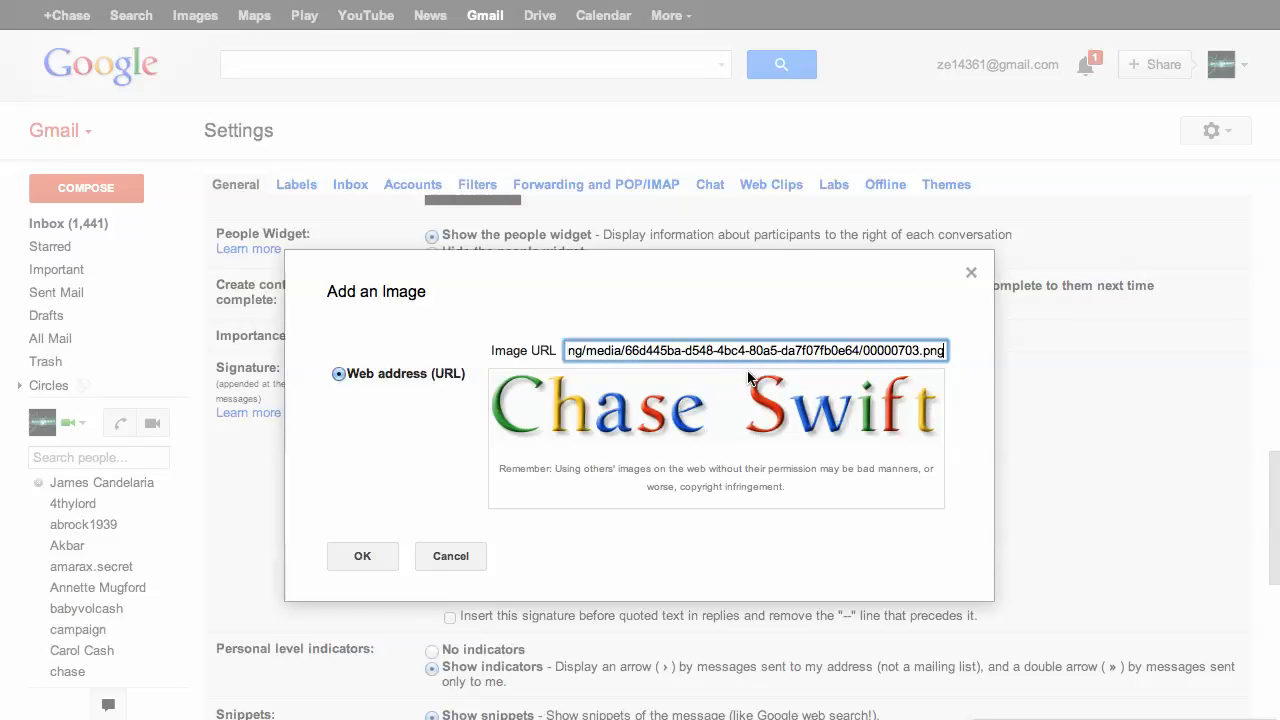
mouse_move(758, 444)
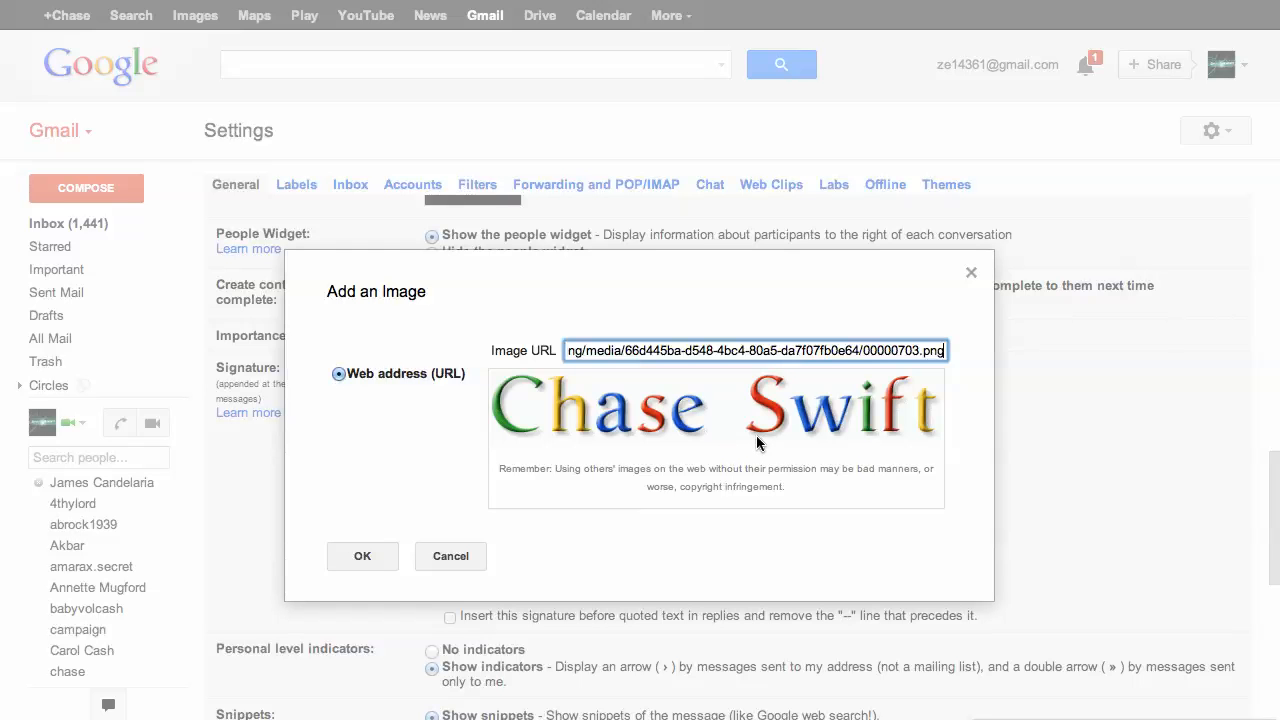
left_click(362, 556)
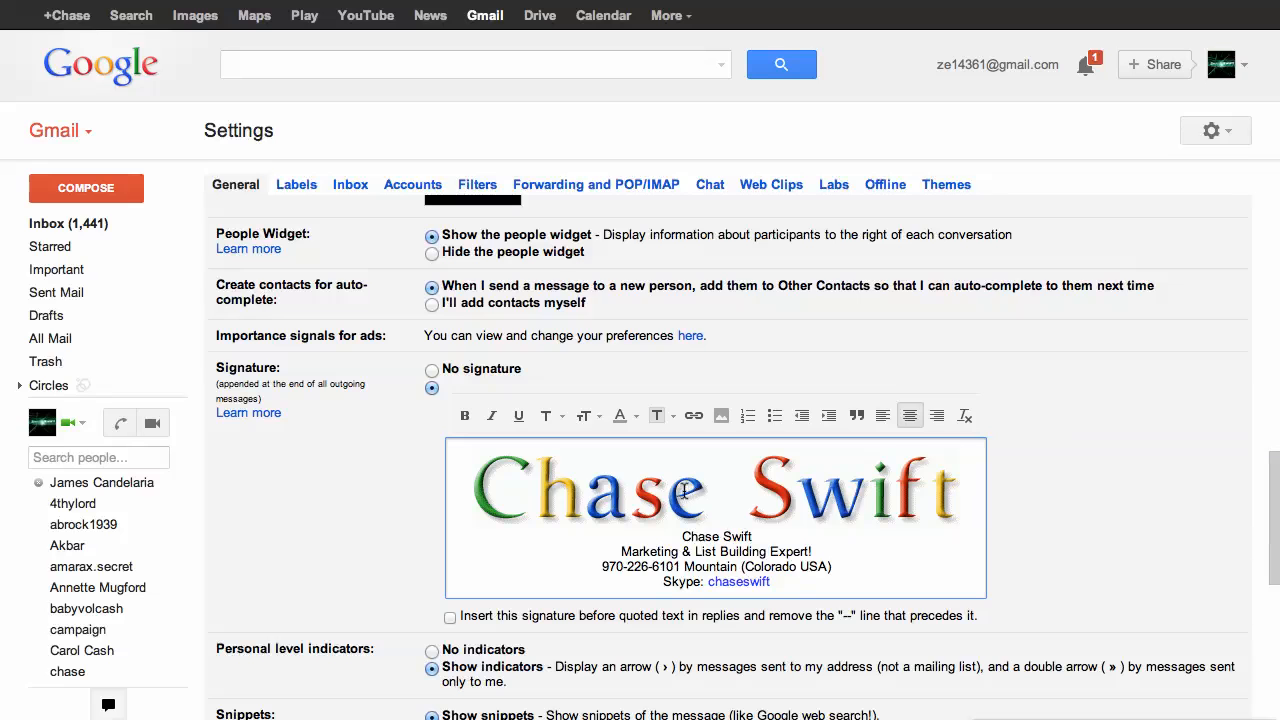
Resize the signature logo image to the Large preset.
left_click(963, 488)
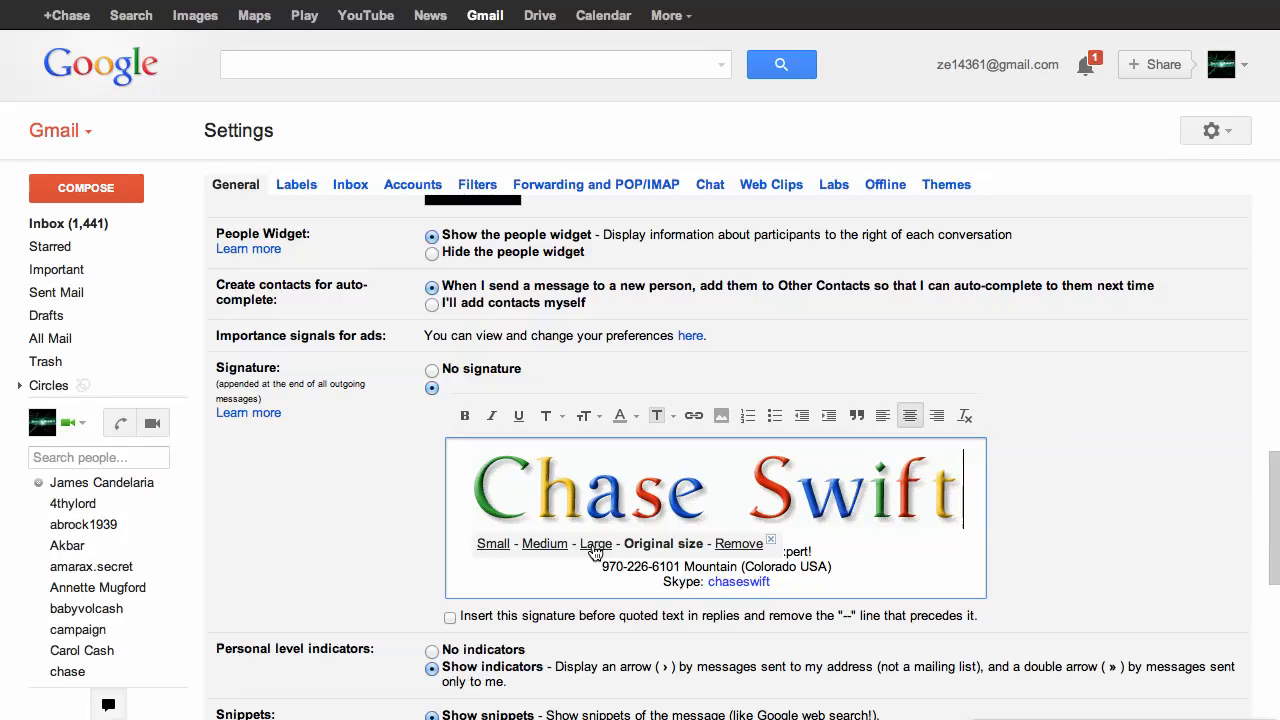
left_click(580, 531)
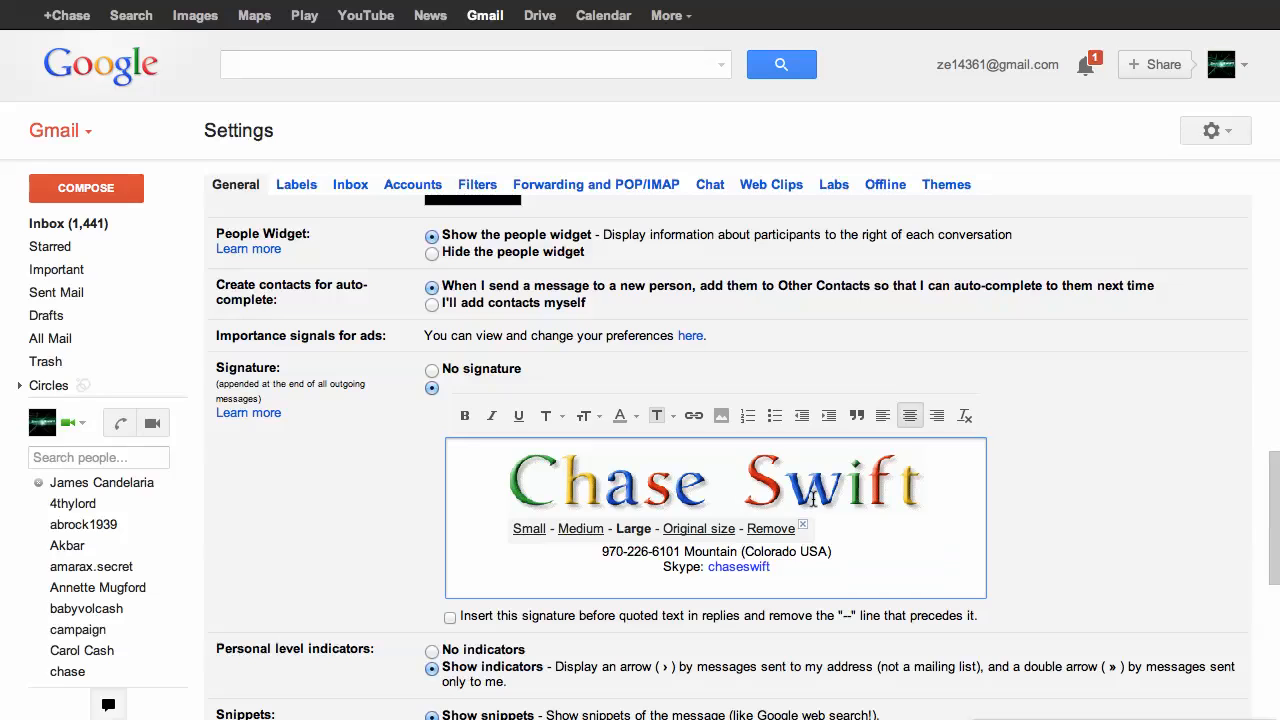
mouse_move(760, 500)
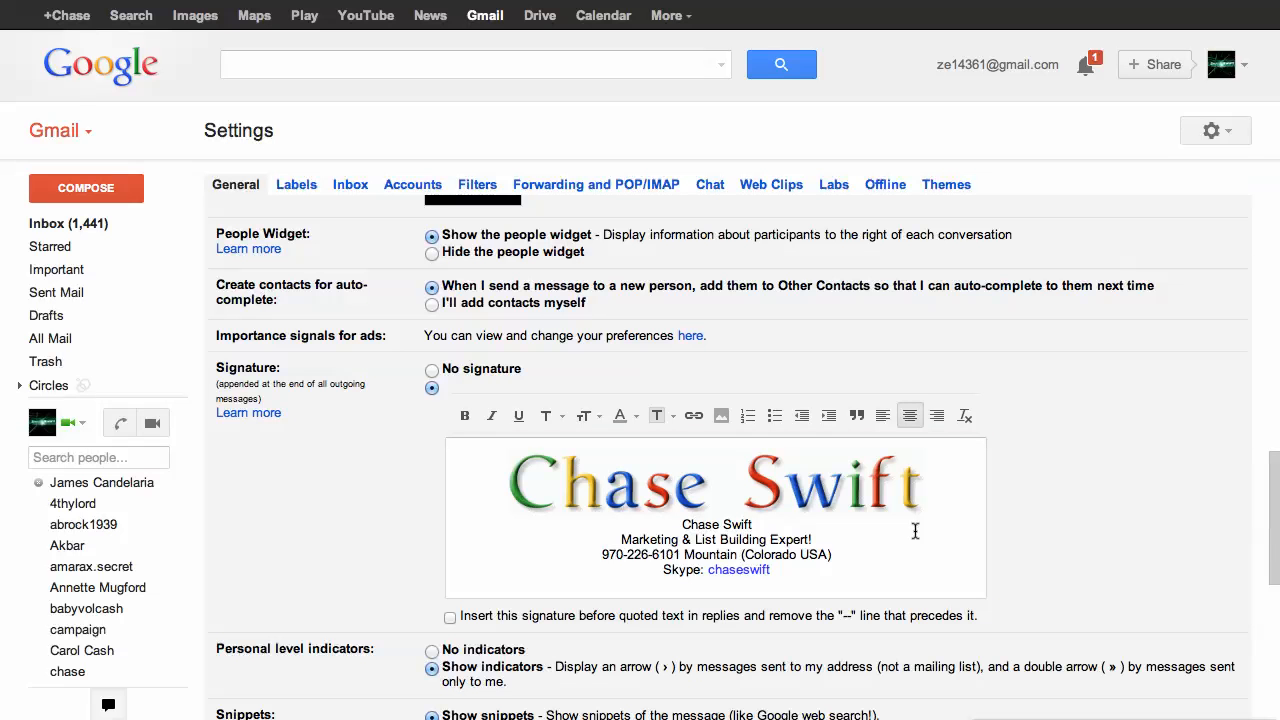
Save the signature changes and return to the inbox.
scroll("down", 3)
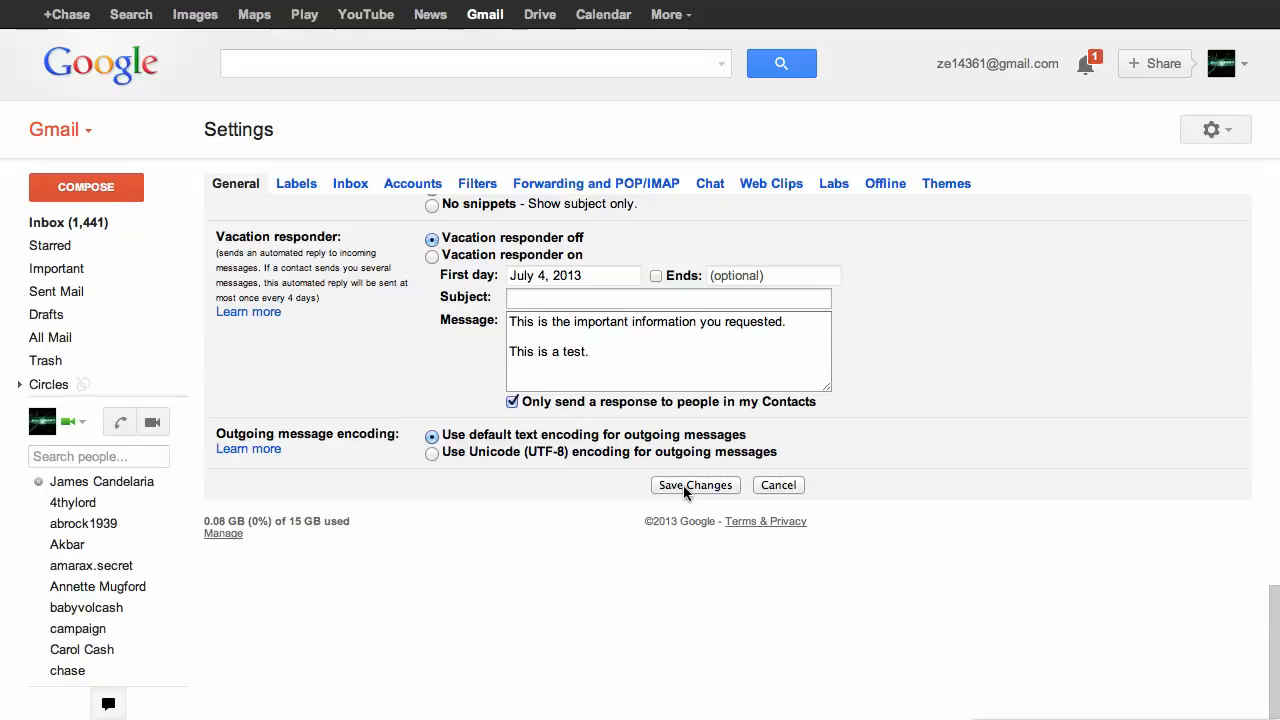
left_click(695, 485)
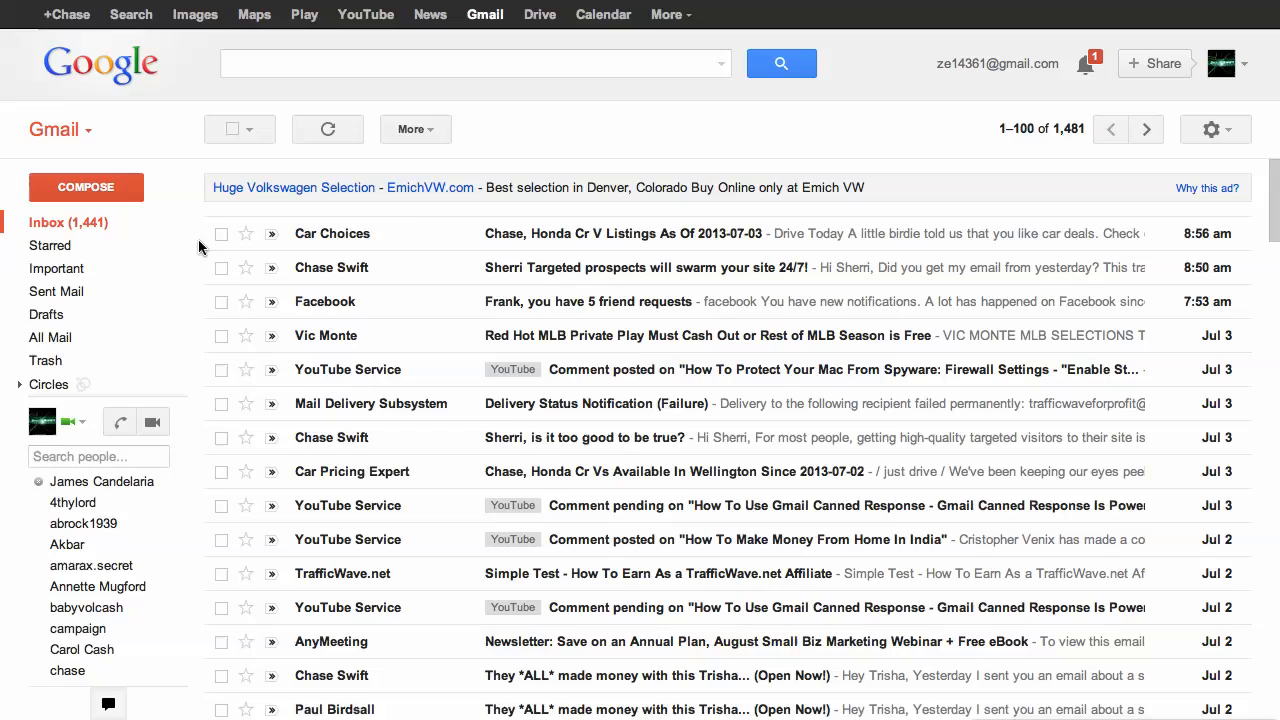
Start a new message to check that the logo signature appears above the contact details.
left_click(86, 187)
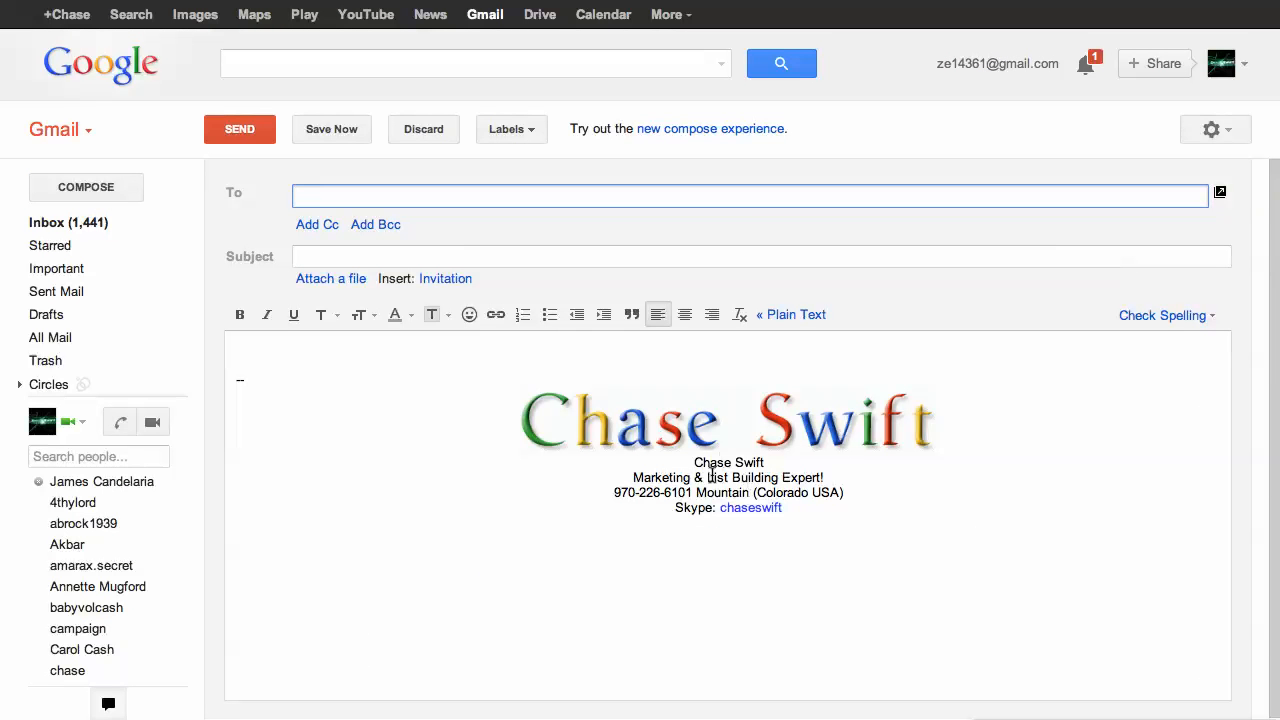
mouse_move(799, 448)
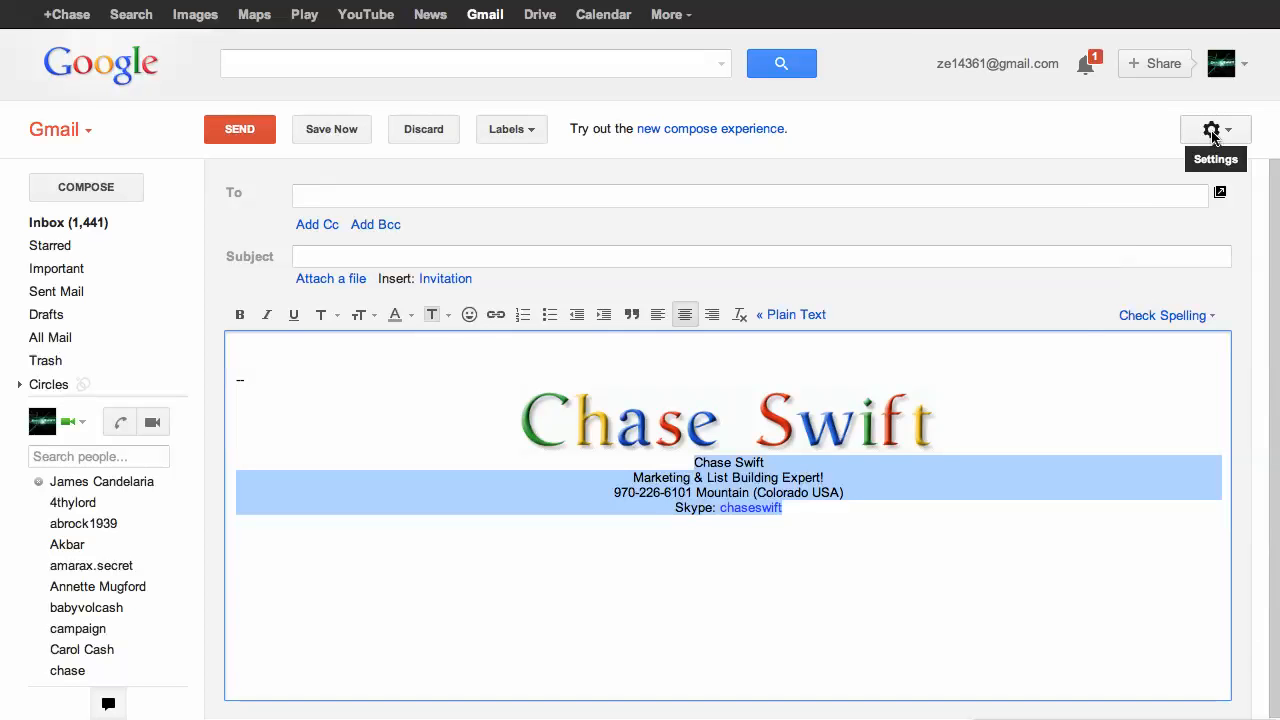
Return to Gmail's general Settings at the Signature section showing the logo signature.
left_click(1211, 129)
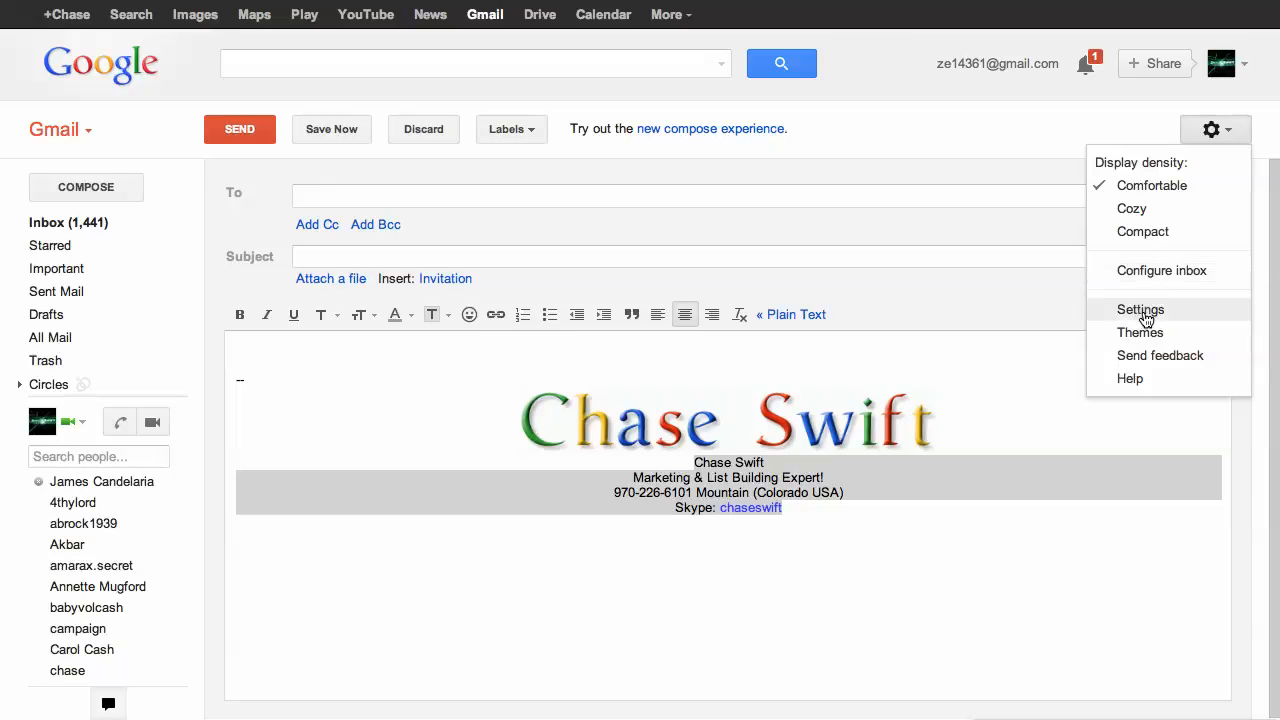
left_click(1140, 309)
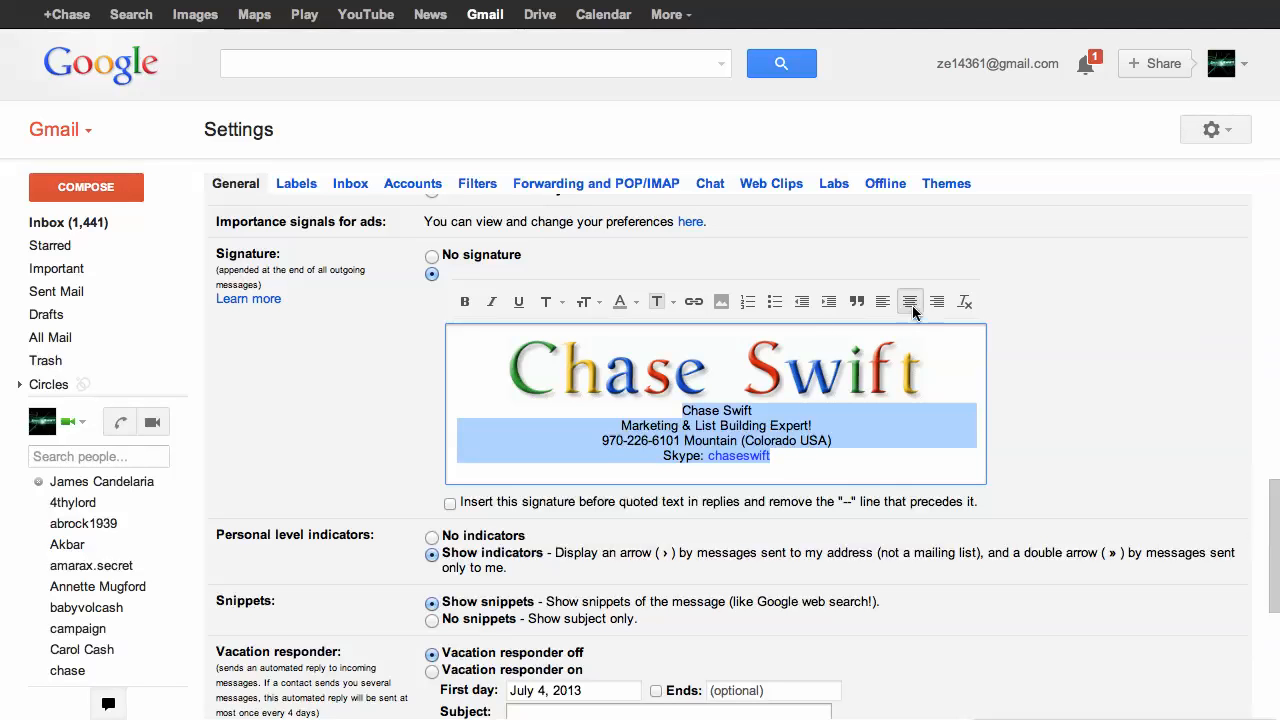
mouse_move(910, 301)
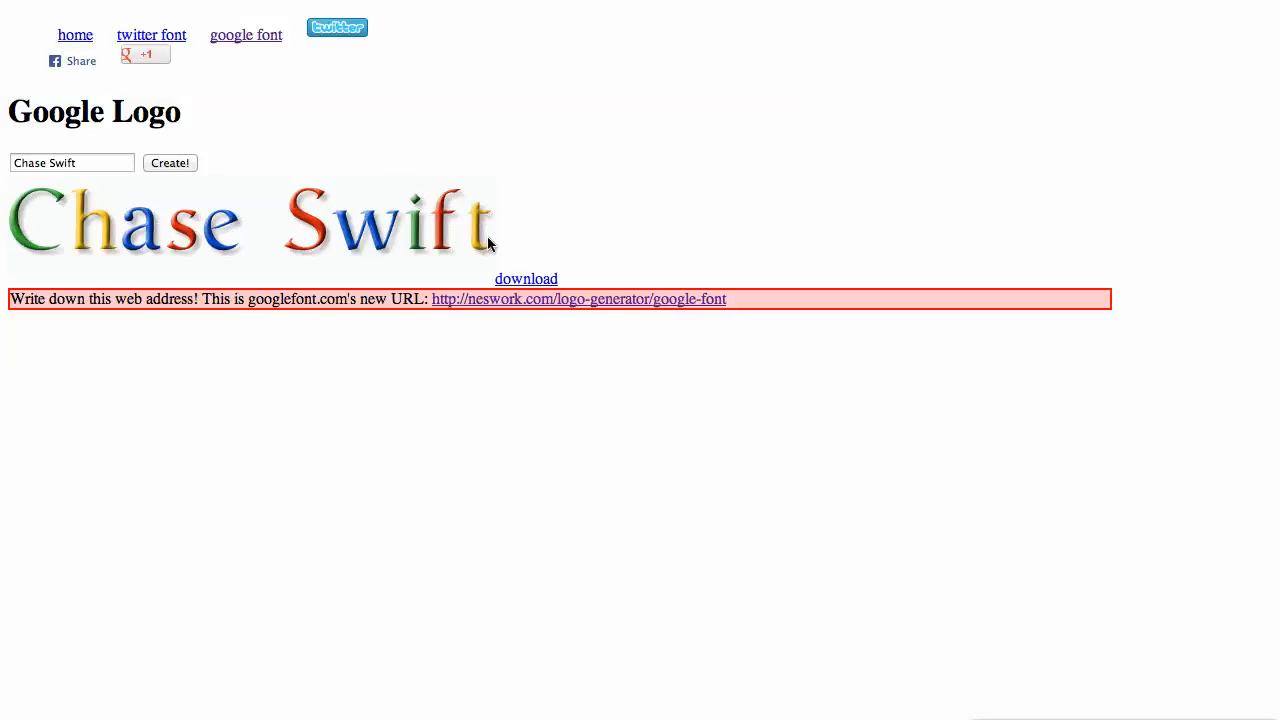
left_click(170, 162)
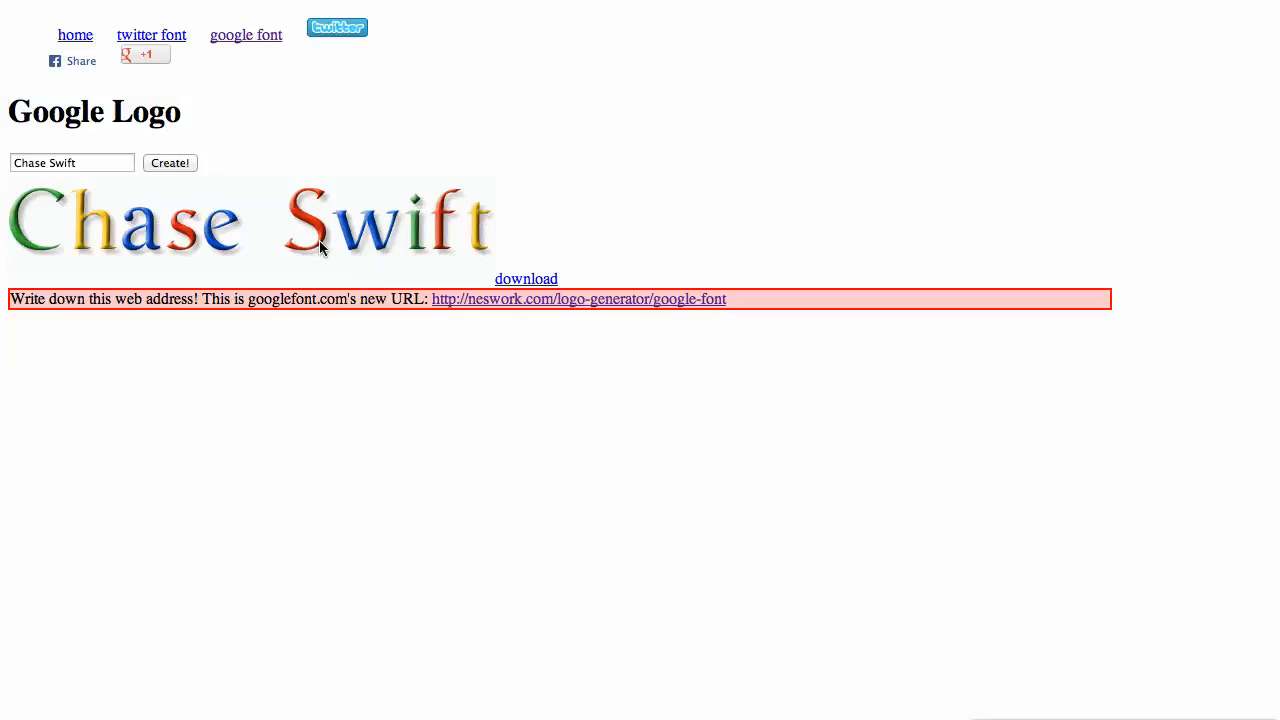
mouse_move(450, 2)
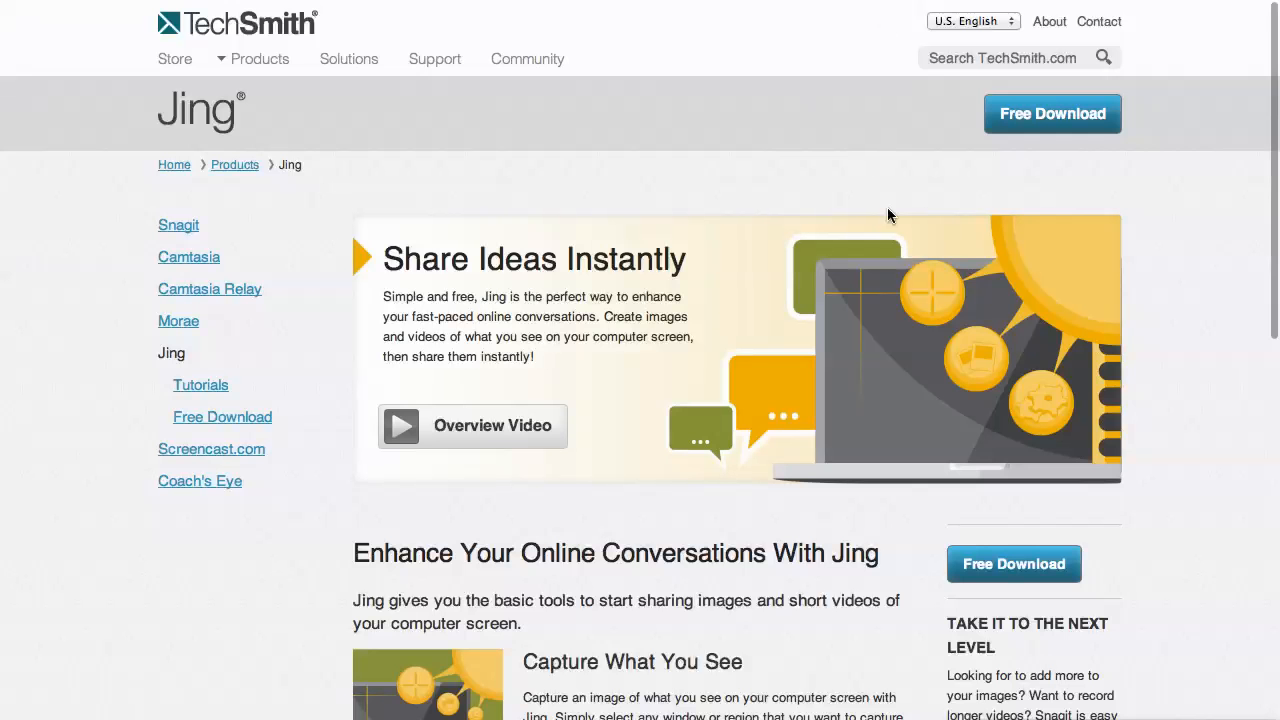
mouse_move(883, 247)
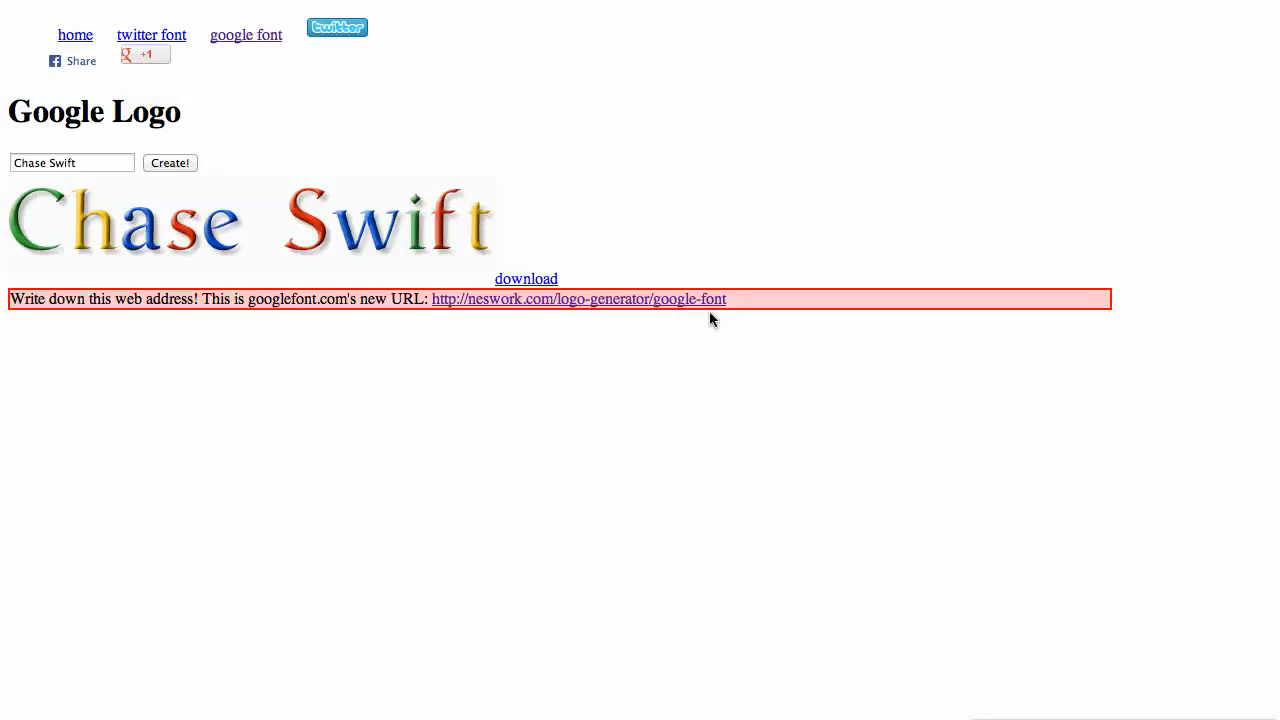
mouse_move(575, 325)
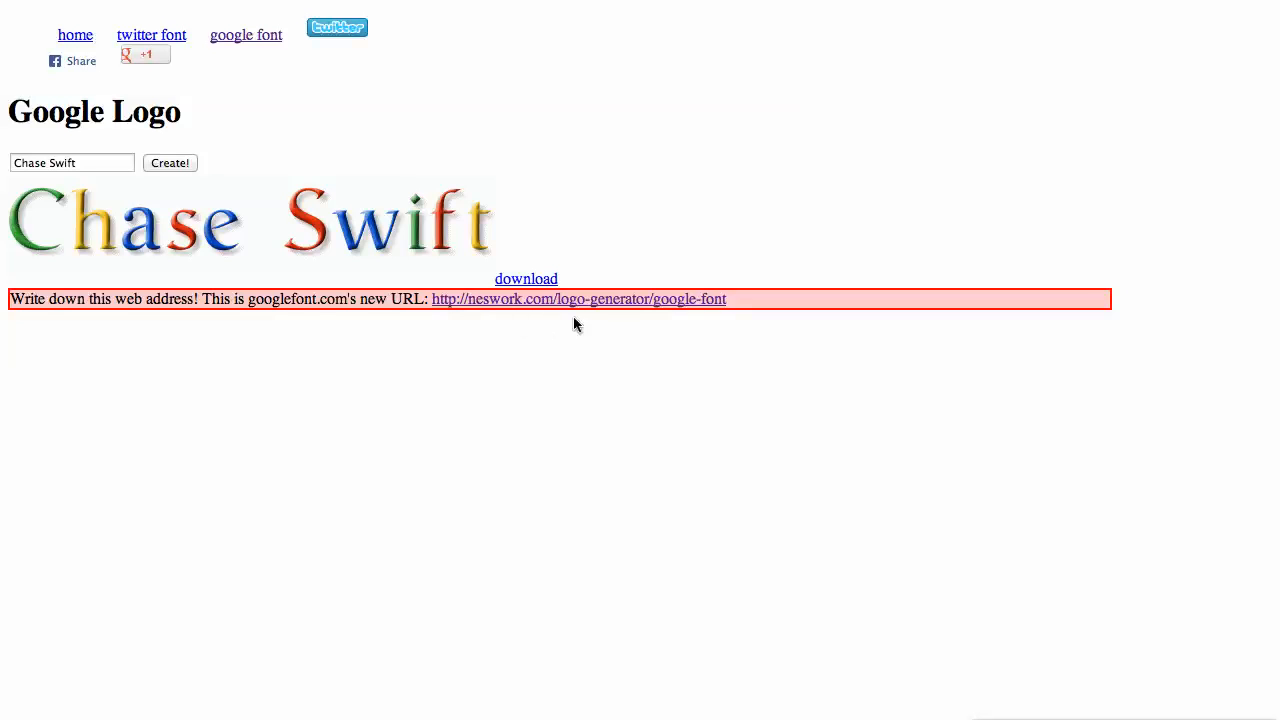
mouse_move(675, 333)
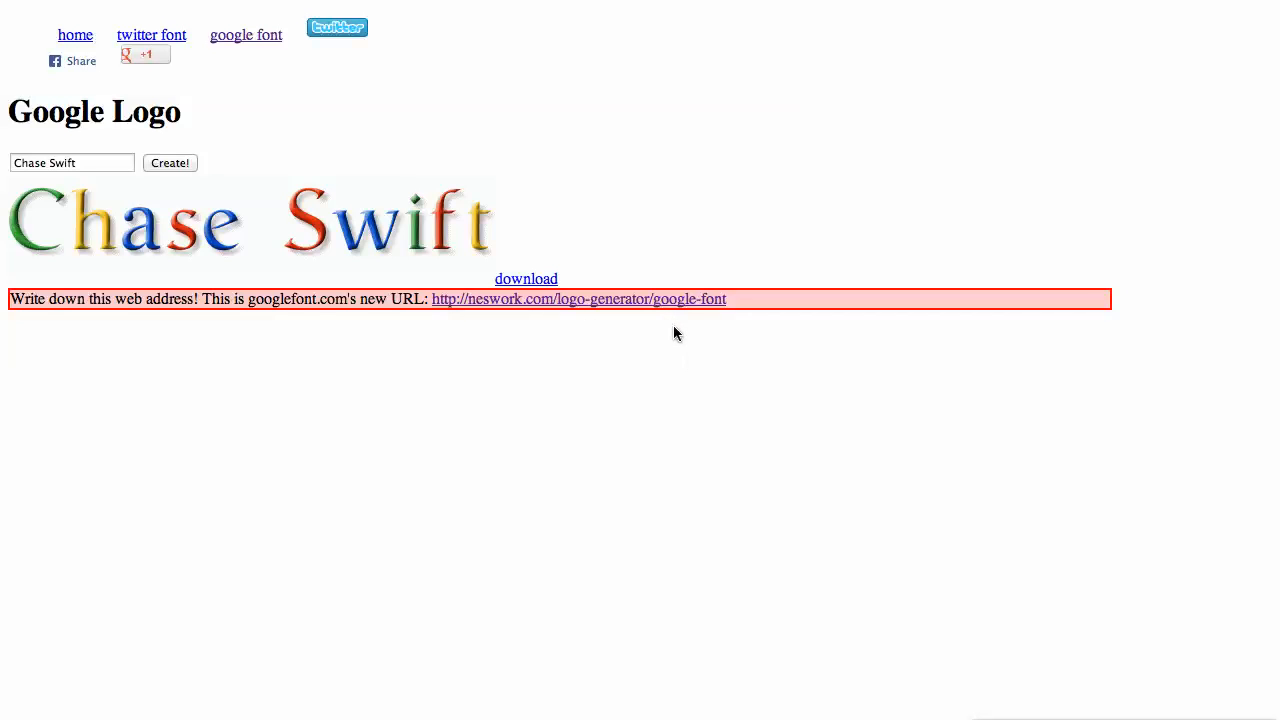